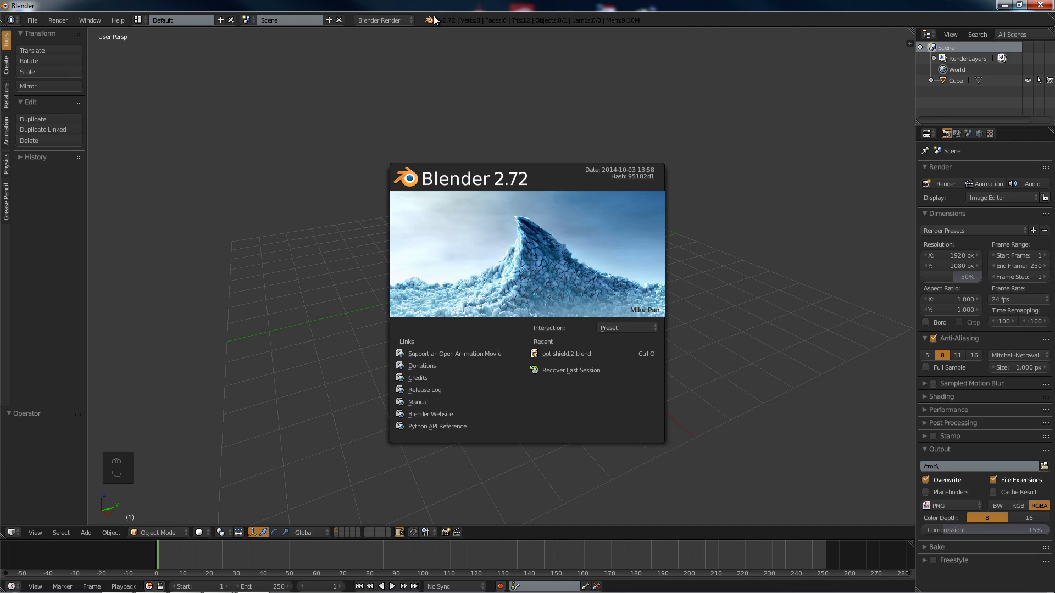
mouse_move(443, 25)
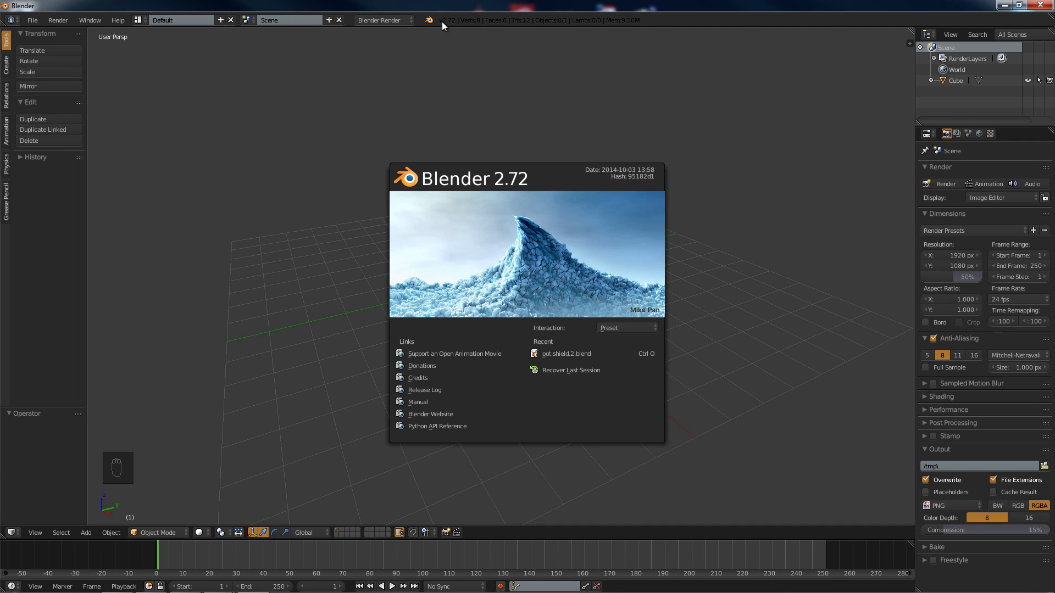
mouse_move(447, 15)
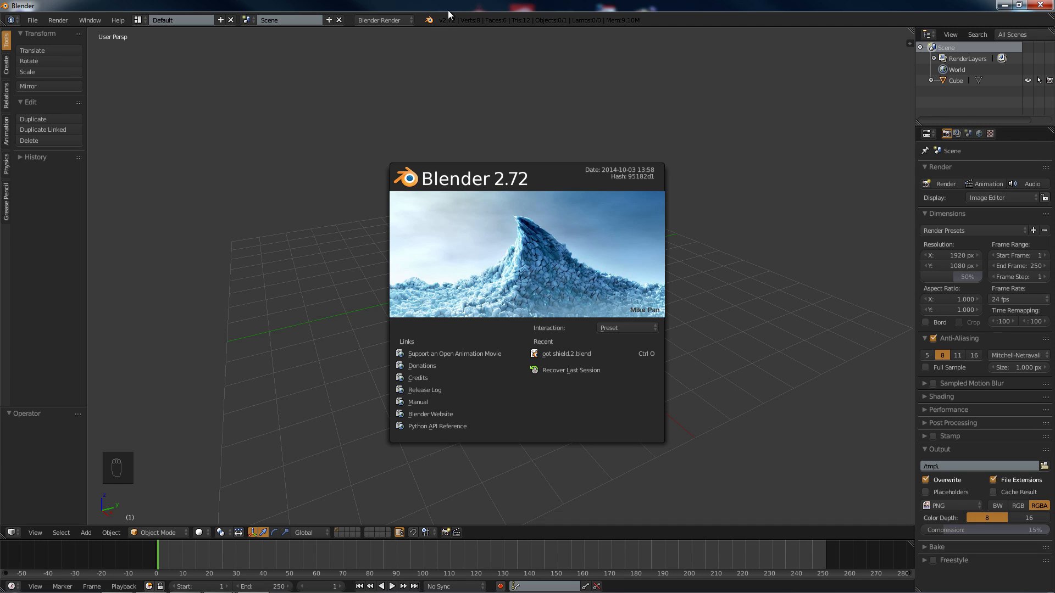
mouse_move(464, 62)
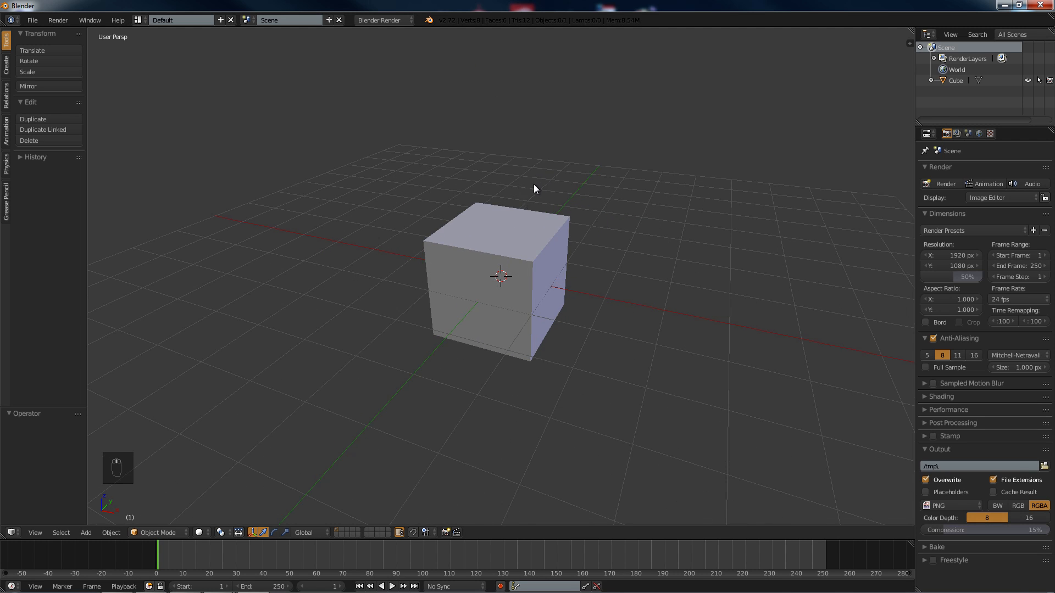
- Orbit the viewport for a clearer view of the default cube
drag(534, 188, 515, 248)
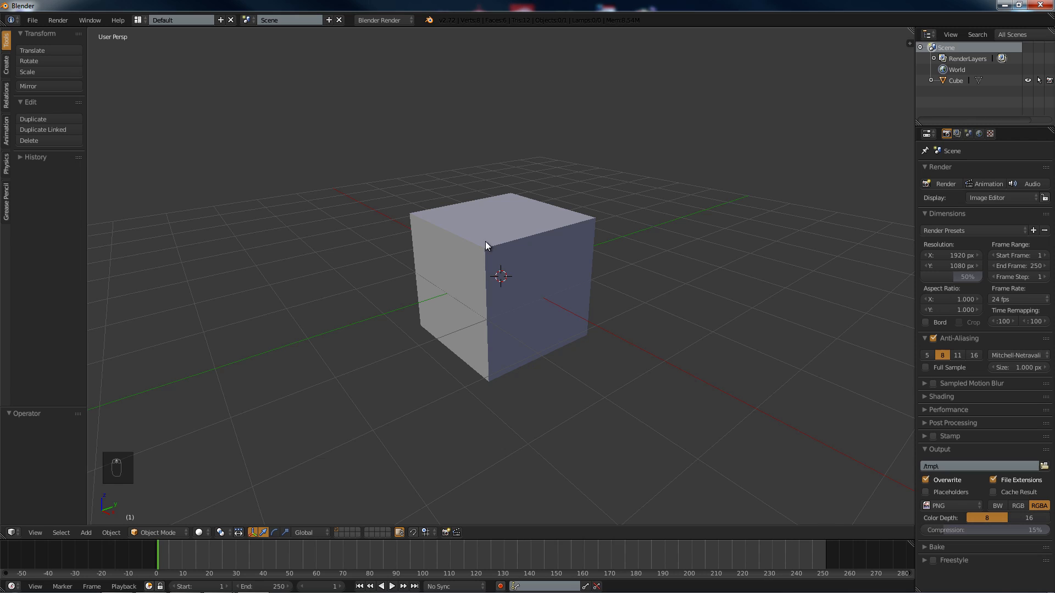
- Select the default cube and enter Edit Mode
click(501, 276)
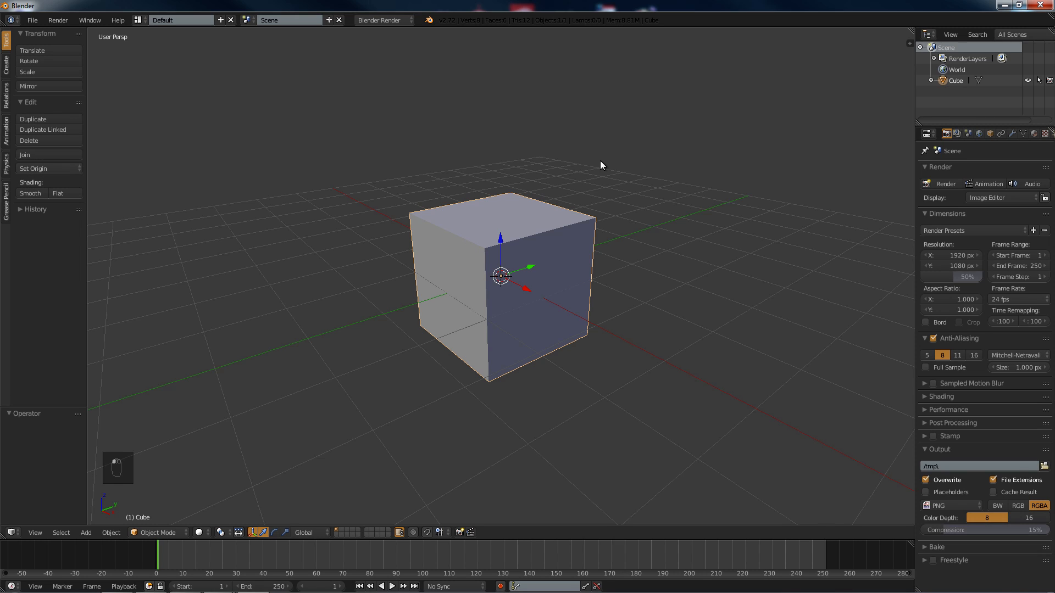
mouse_move(567, 148)
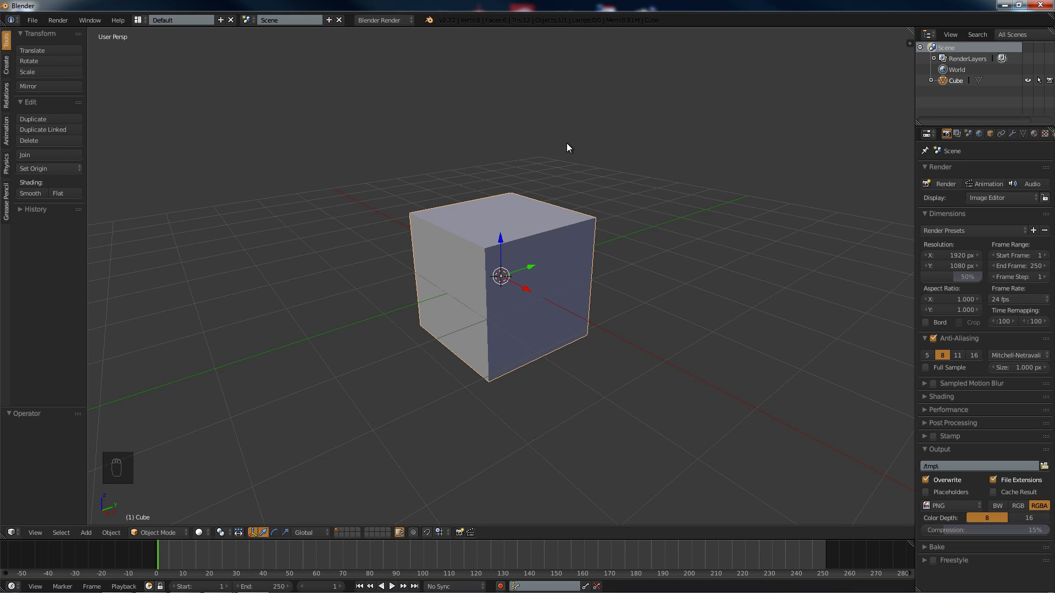
key(Tab)
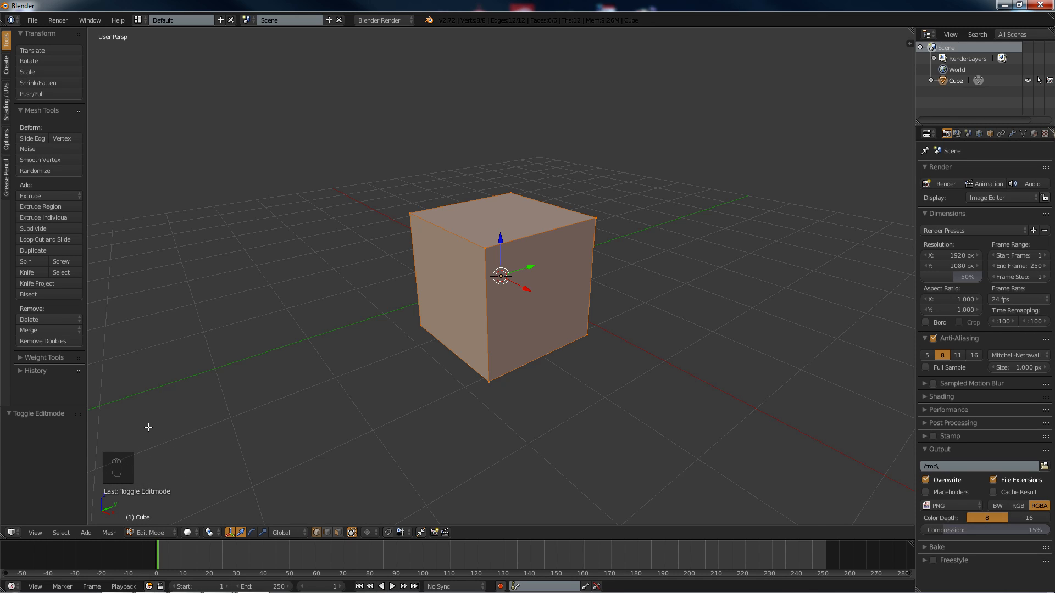
mouse_move(129, 470)
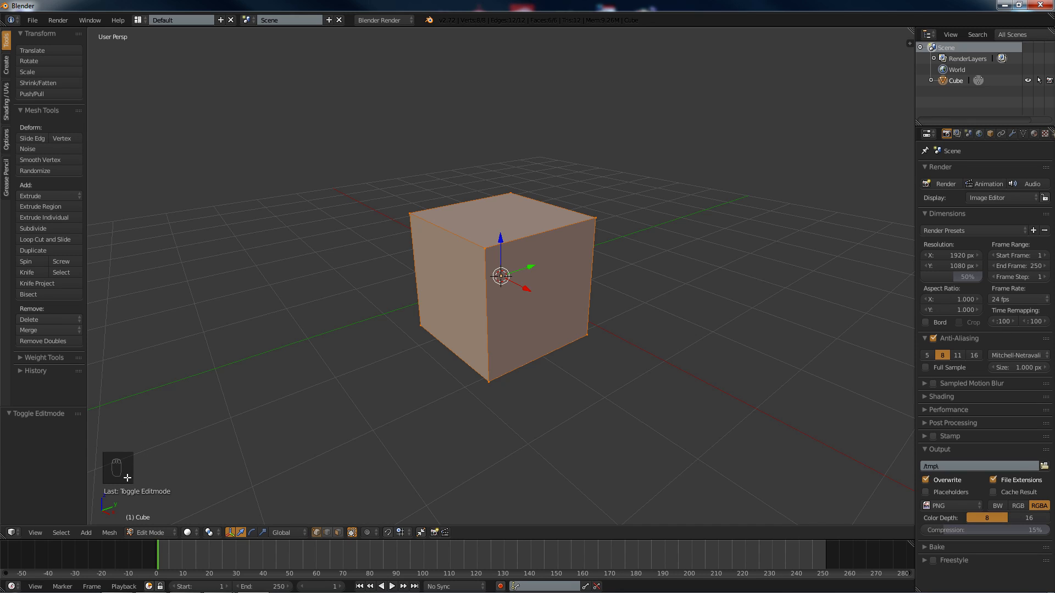
mouse_move(209, 458)
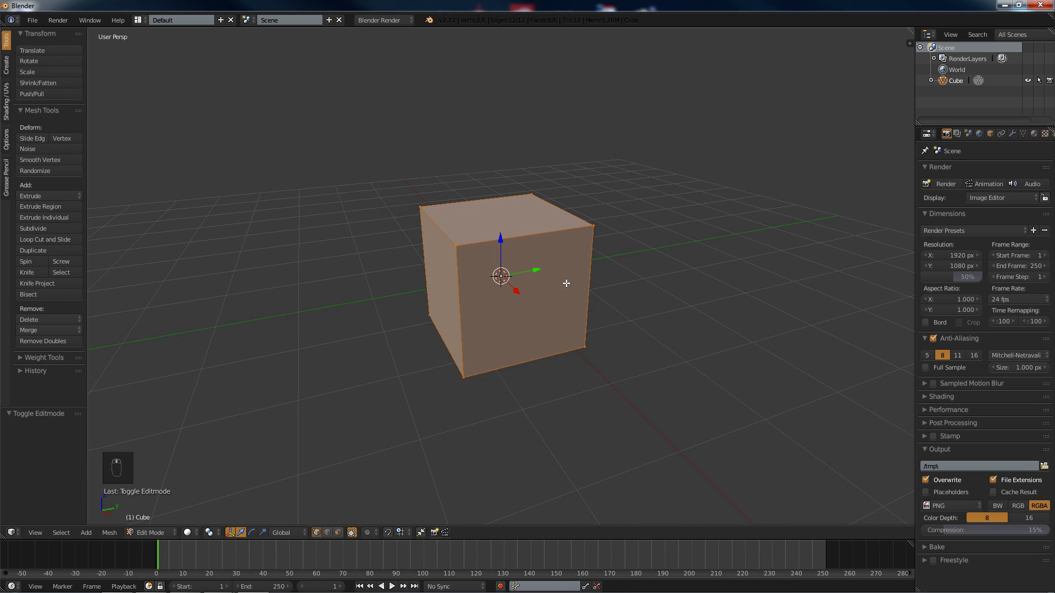
mouse_move(677, 261)
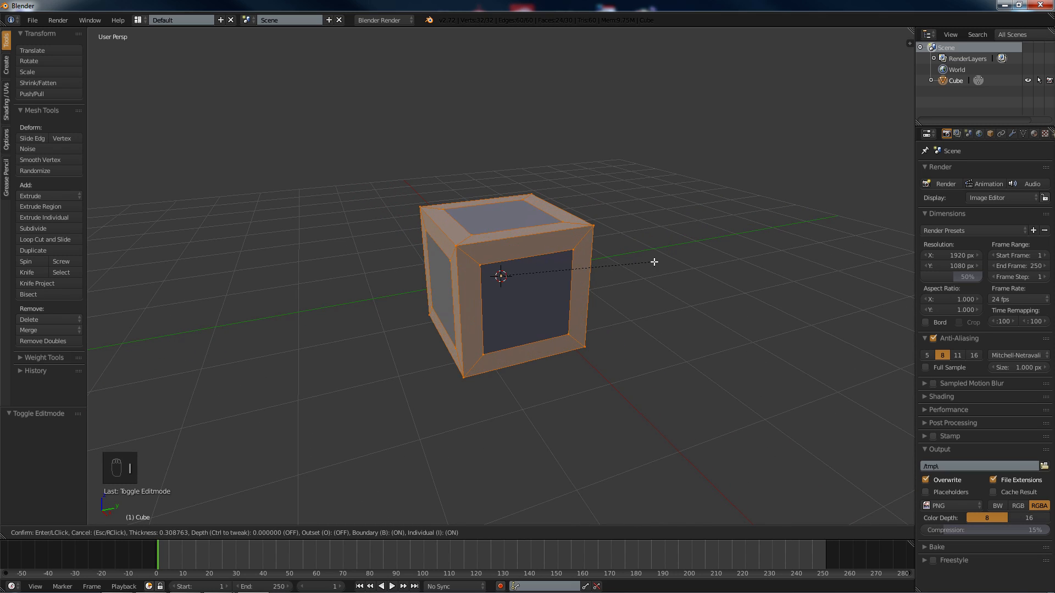
- Confirm the face inset on the cube
click(652, 262)
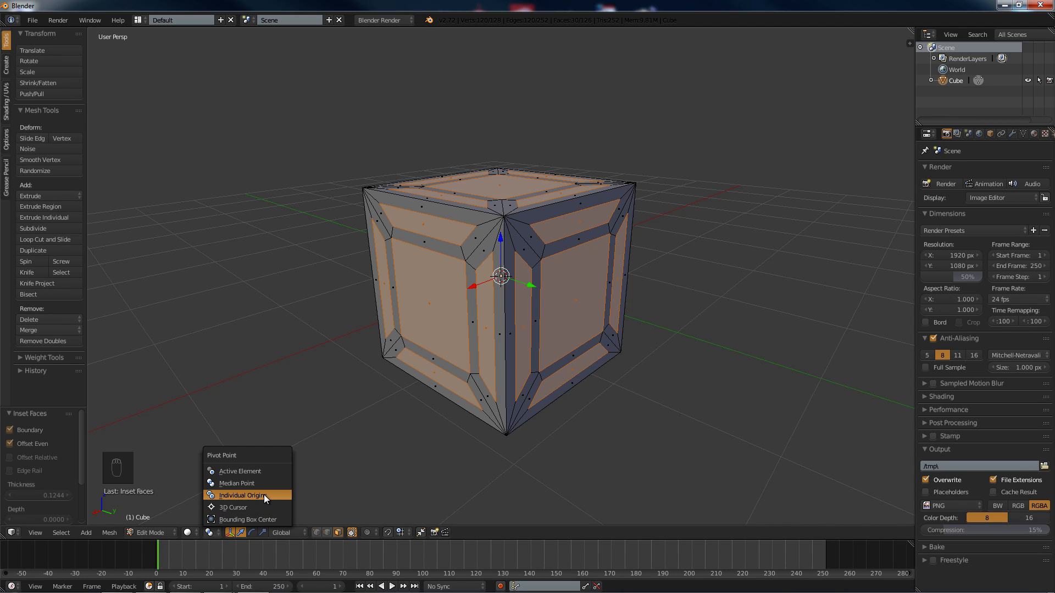
- Extrude panels inward with Individual Origins pivot, restore Median Point, deselect, and exit Edit Mode
click(240, 495)
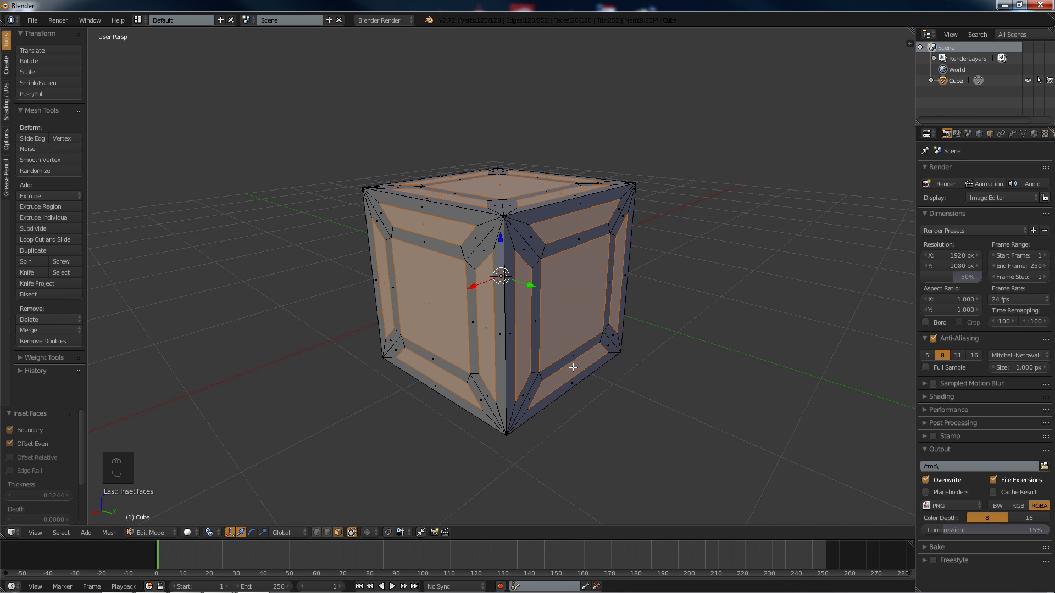
key(e)
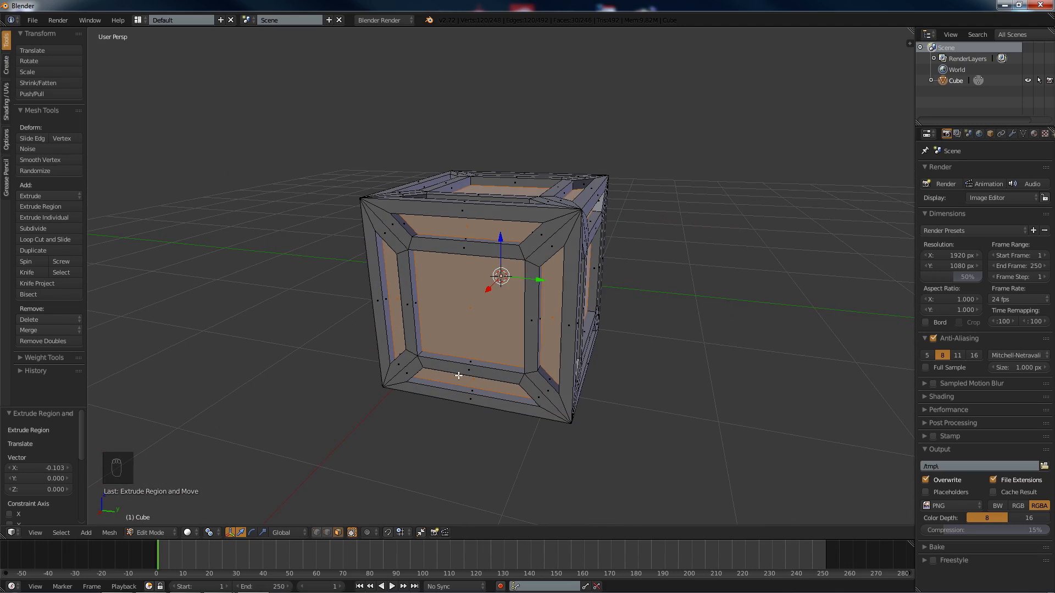
click(236, 532)
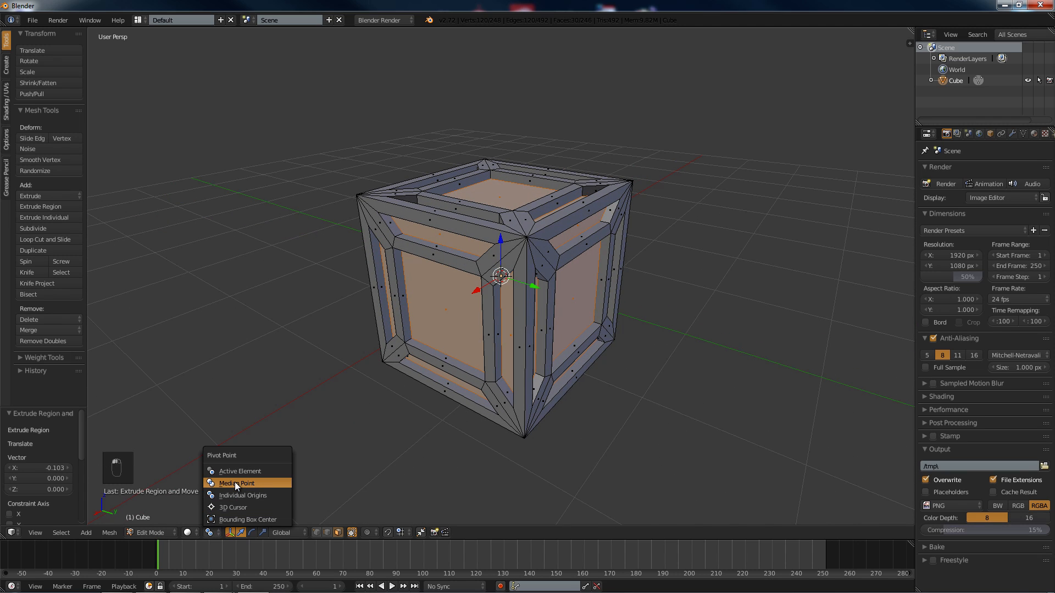
mouse_move(284, 486)
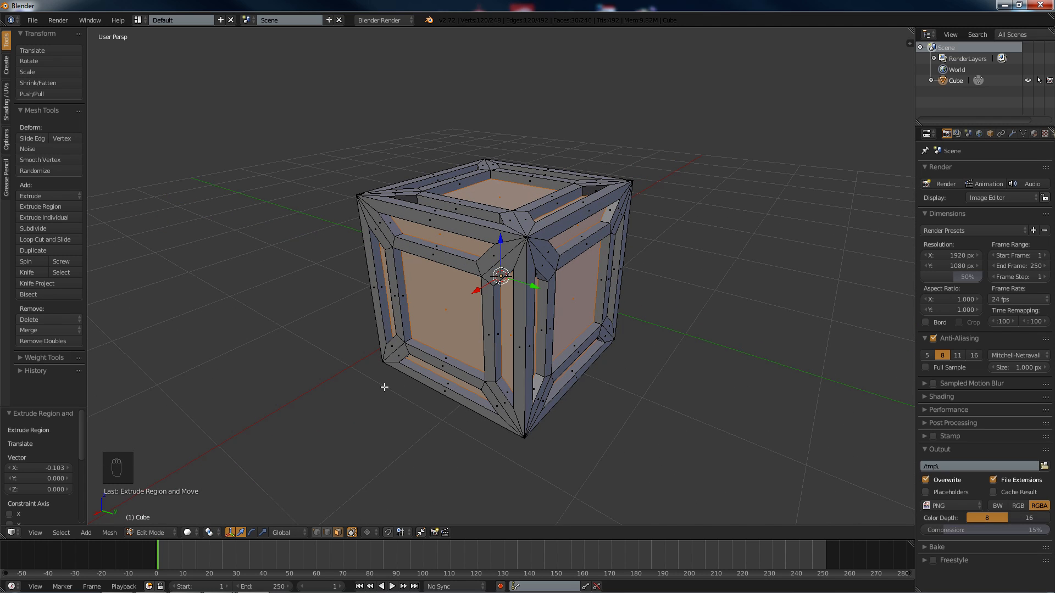
key(a)
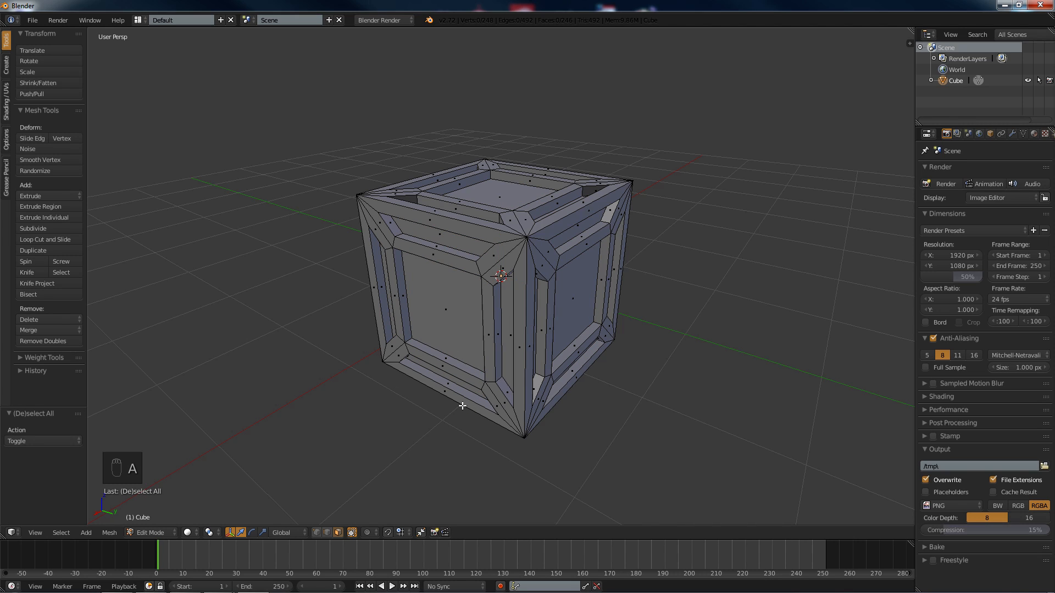
key(Tab)
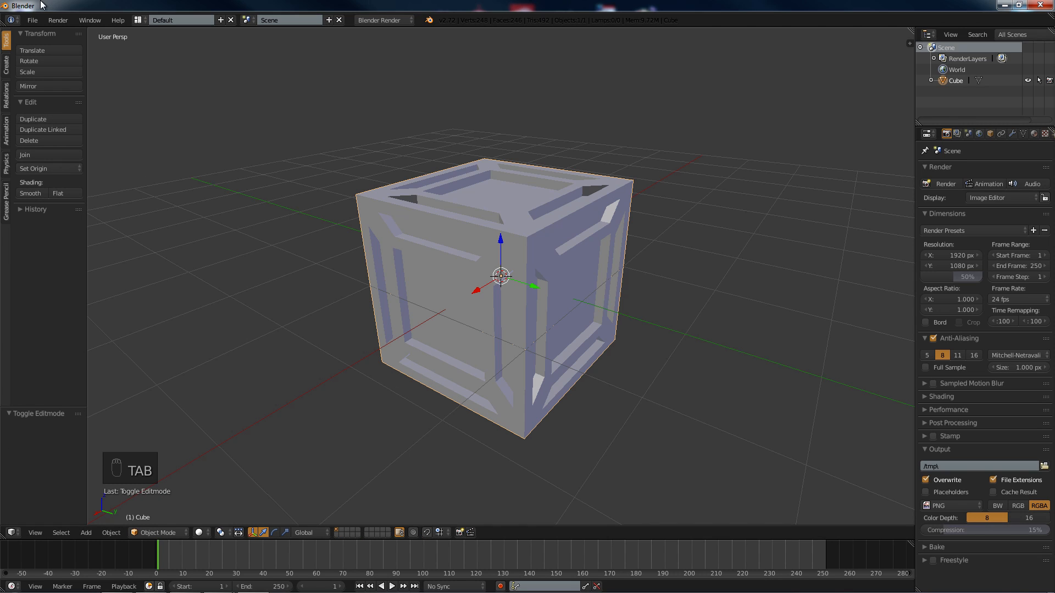
- Rename the crate to hp in the Outliner
click(52, 72)
text(hp)
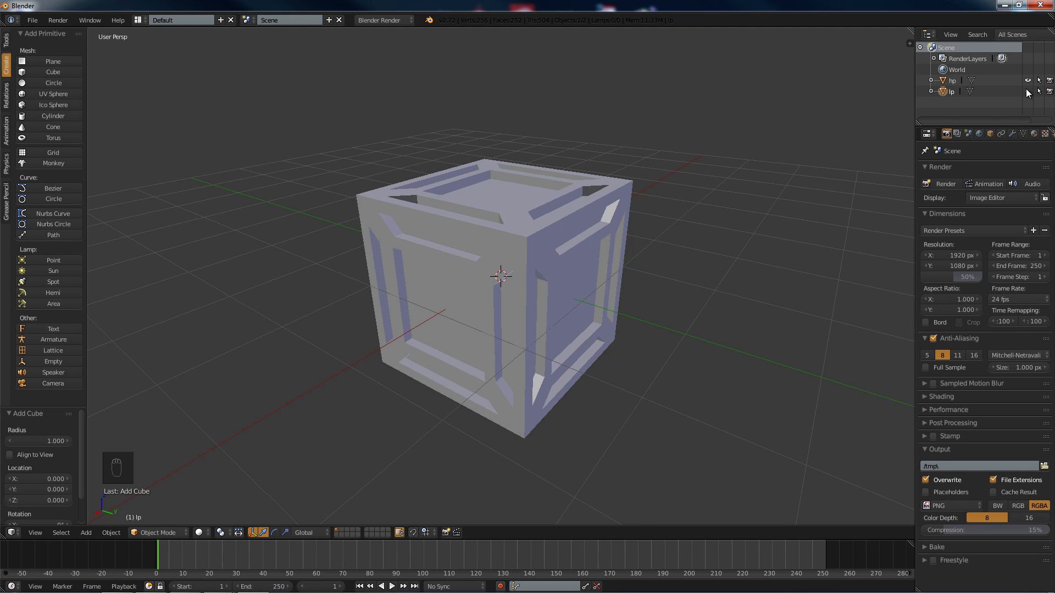
mouse_move(982, 98)
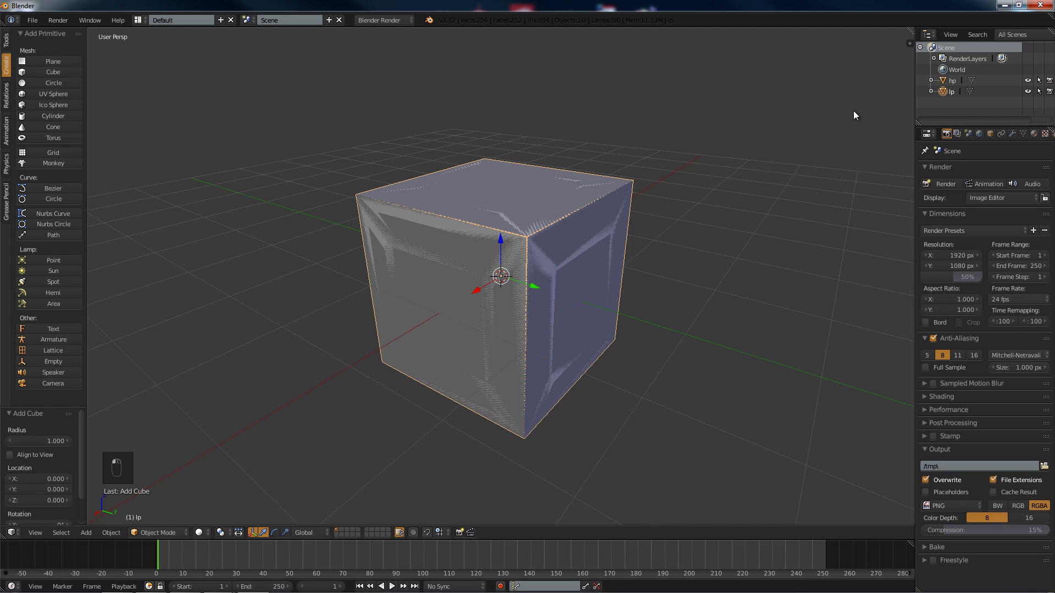
- Unwrap the lp cube with Smart UV Project at 0.10 island margin
key(Tab)
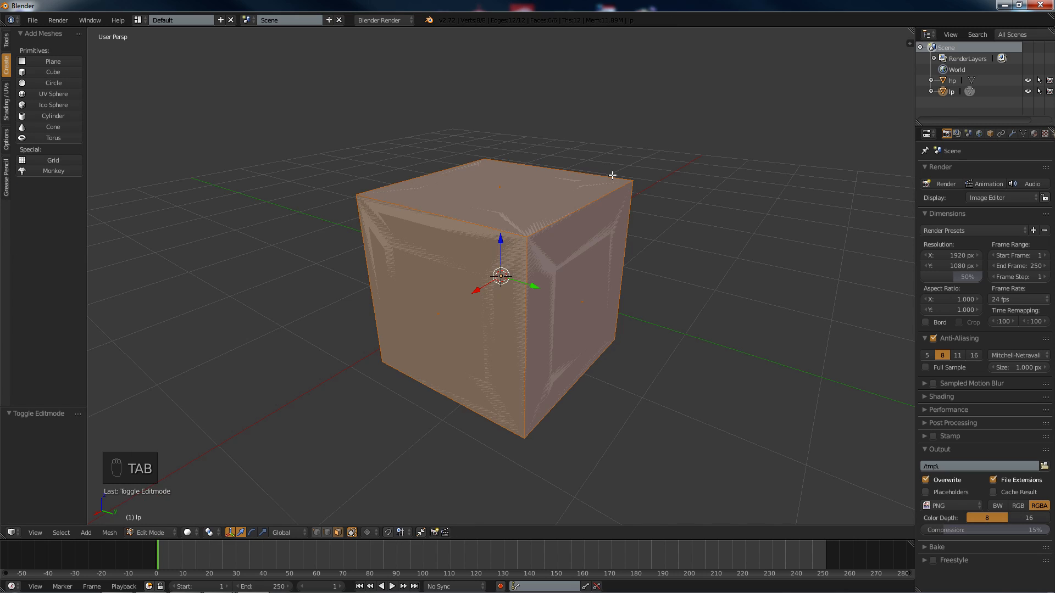
key(u)
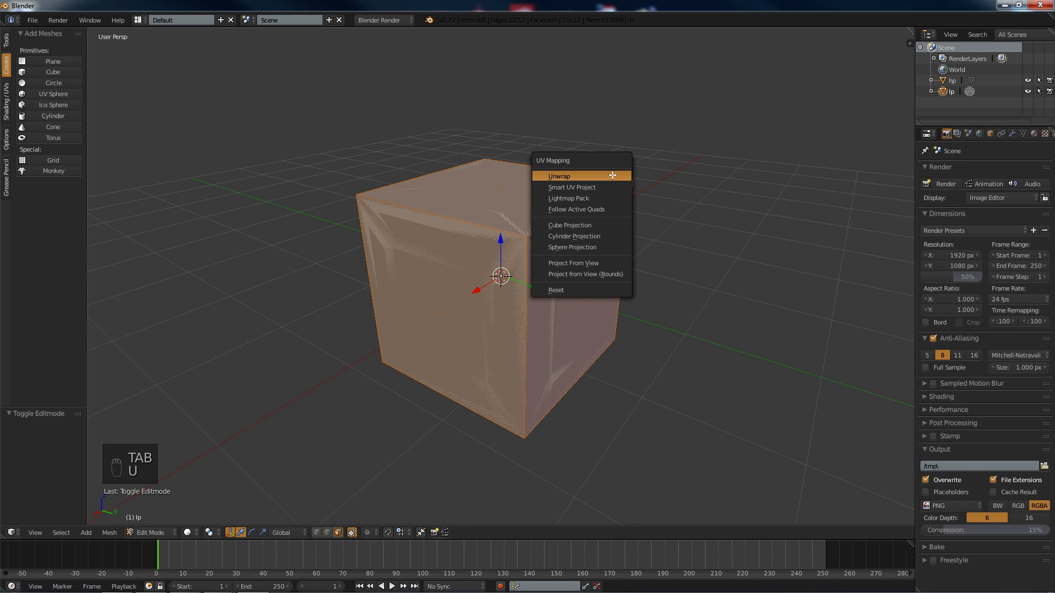
mouse_move(572, 187)
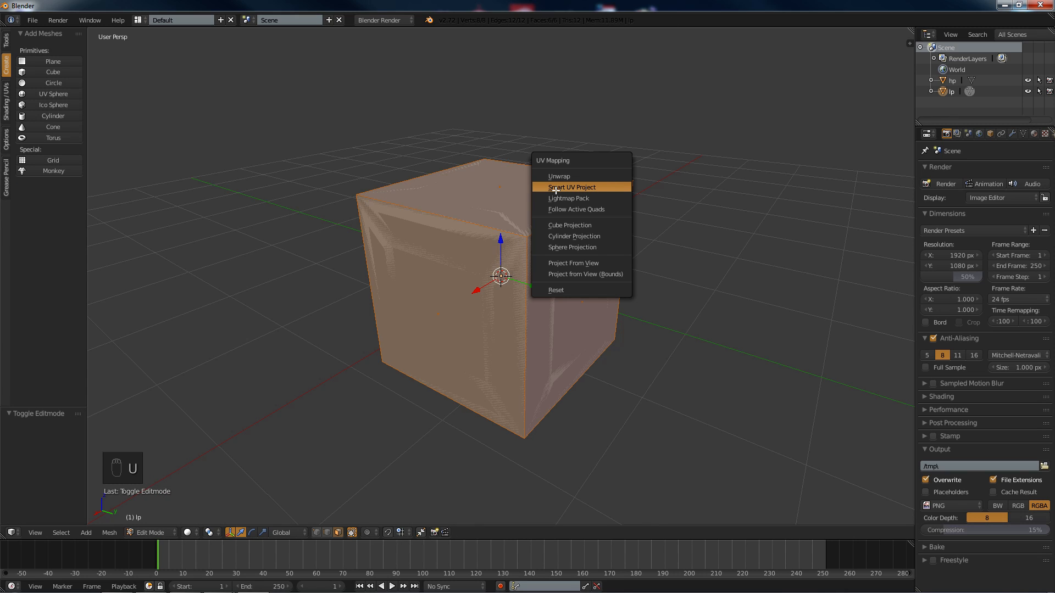
click(571, 186)
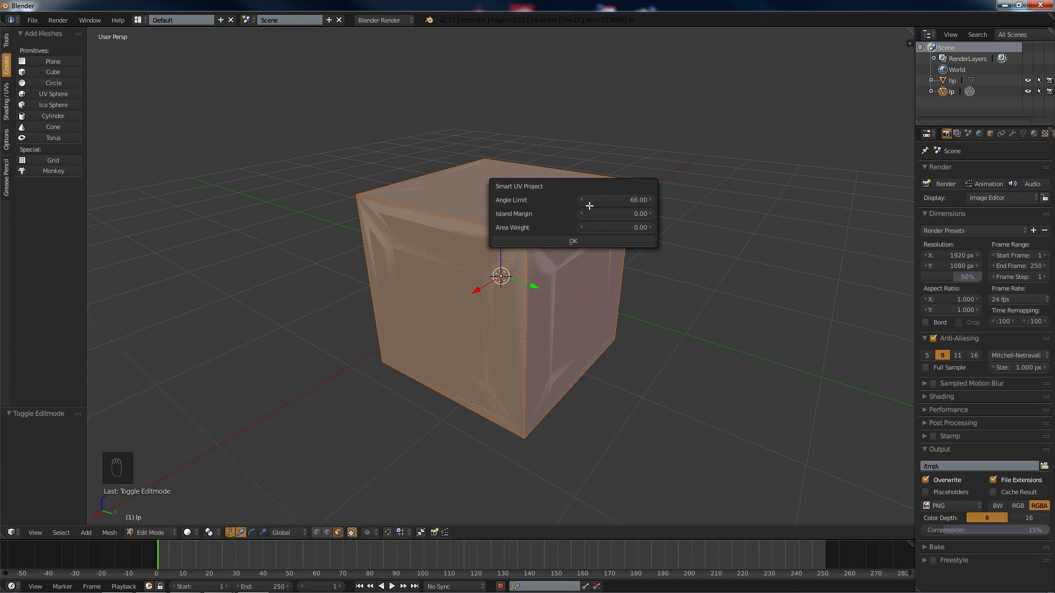
click(614, 213)
text(0.1)
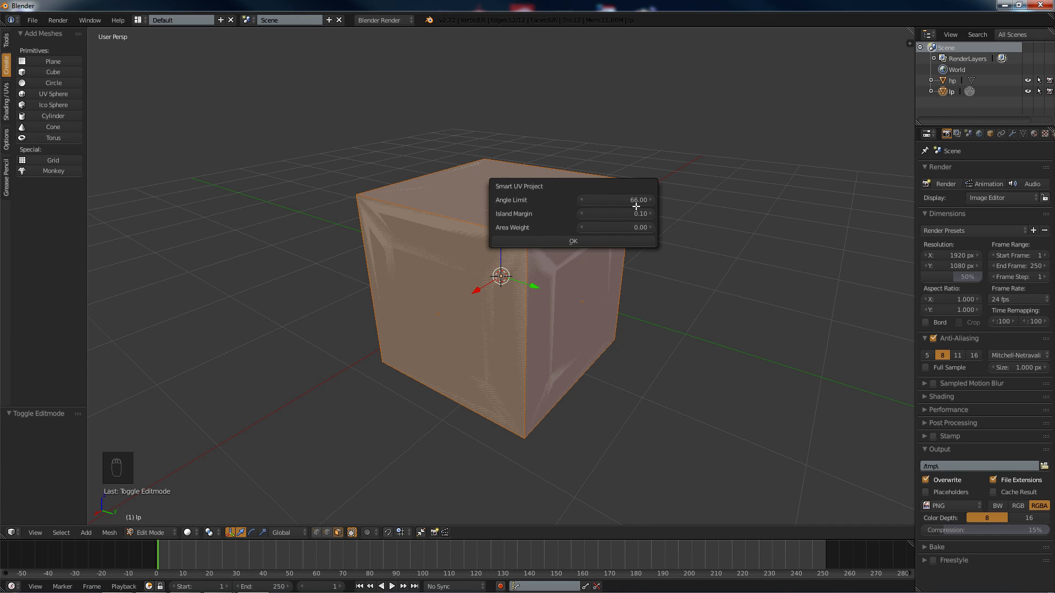
mouse_move(572, 241)
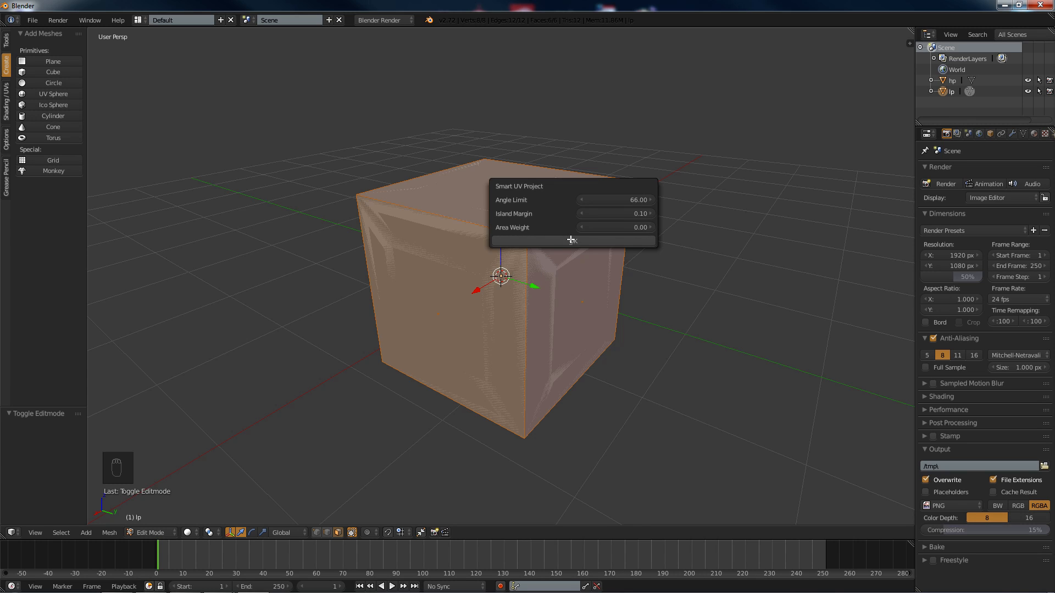
click(572, 241)
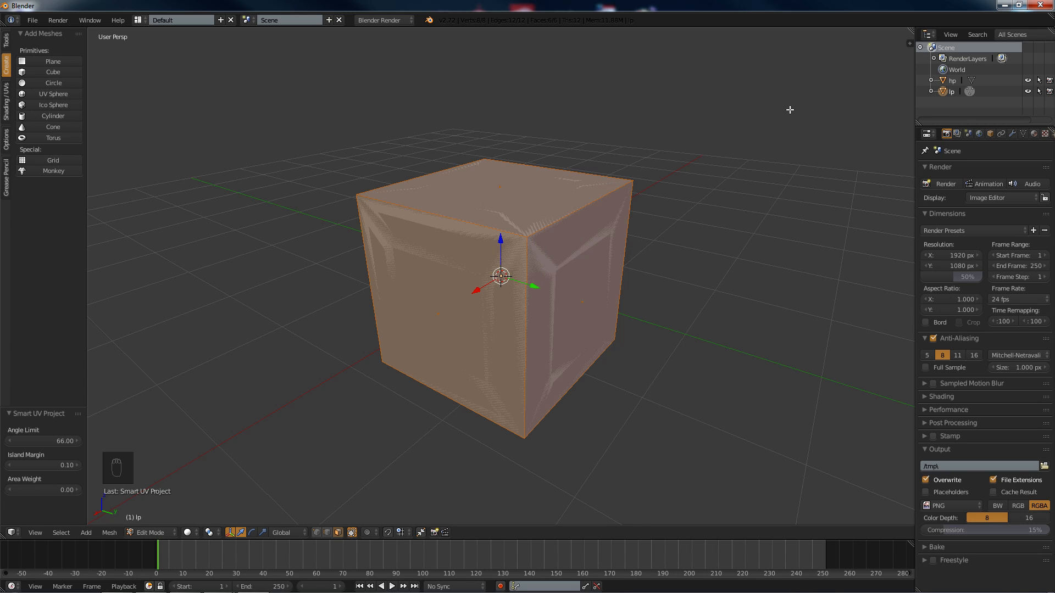
mouse_move(912, 37)
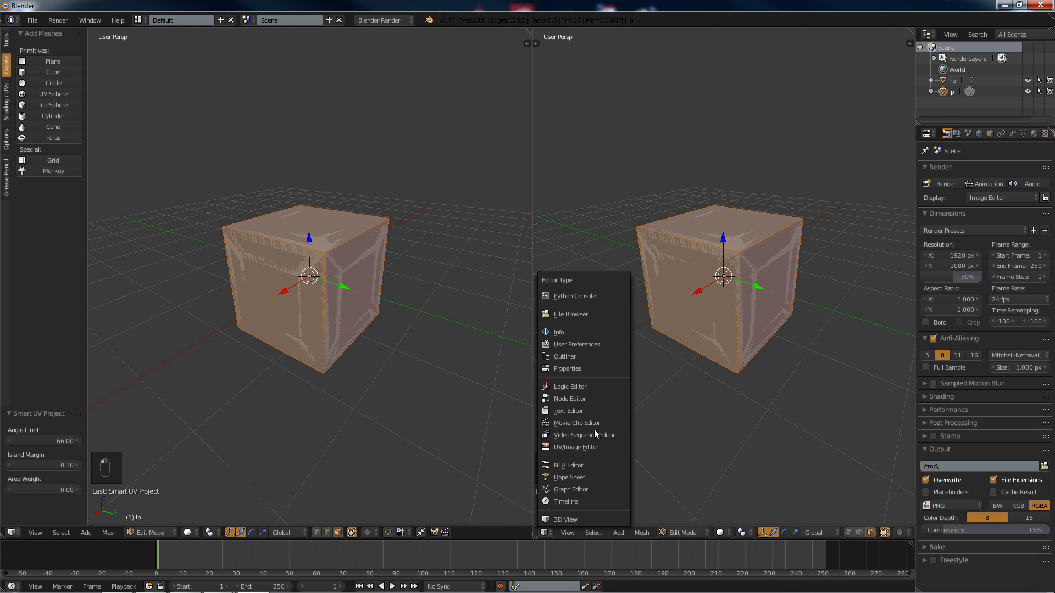
- Switch the right view to the UV/Image Editor and select all UV islands
click(575, 447)
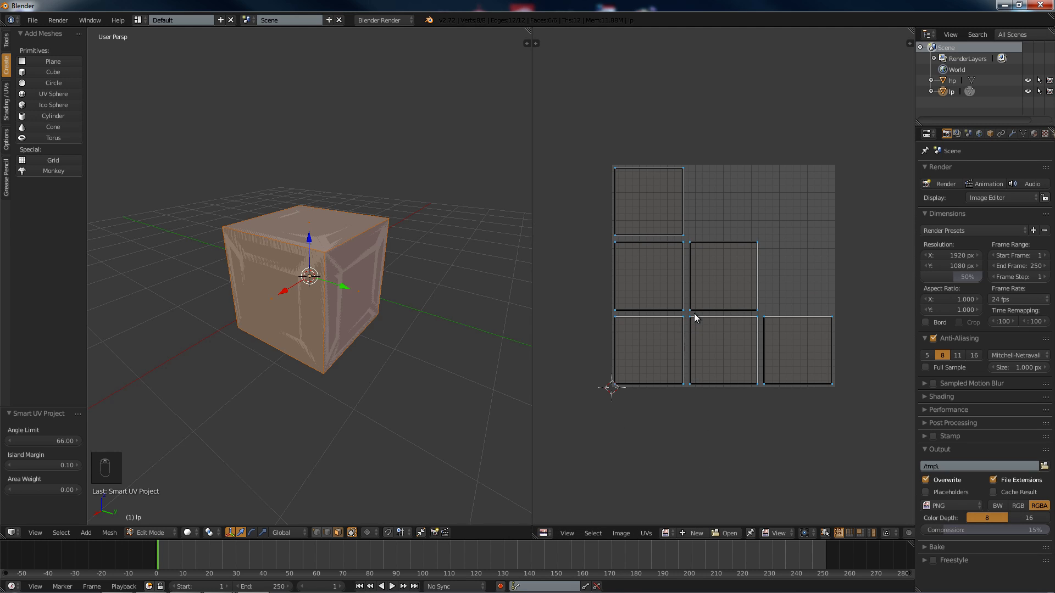
key(a)
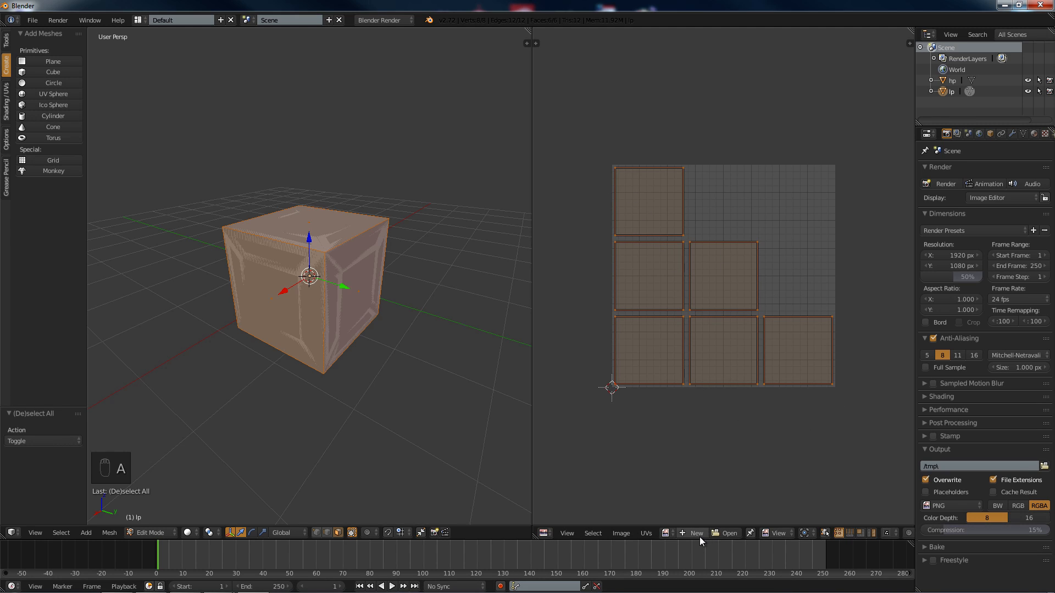
- Create a new blank 1024×1024 image in the Image Editor
click(694, 532)
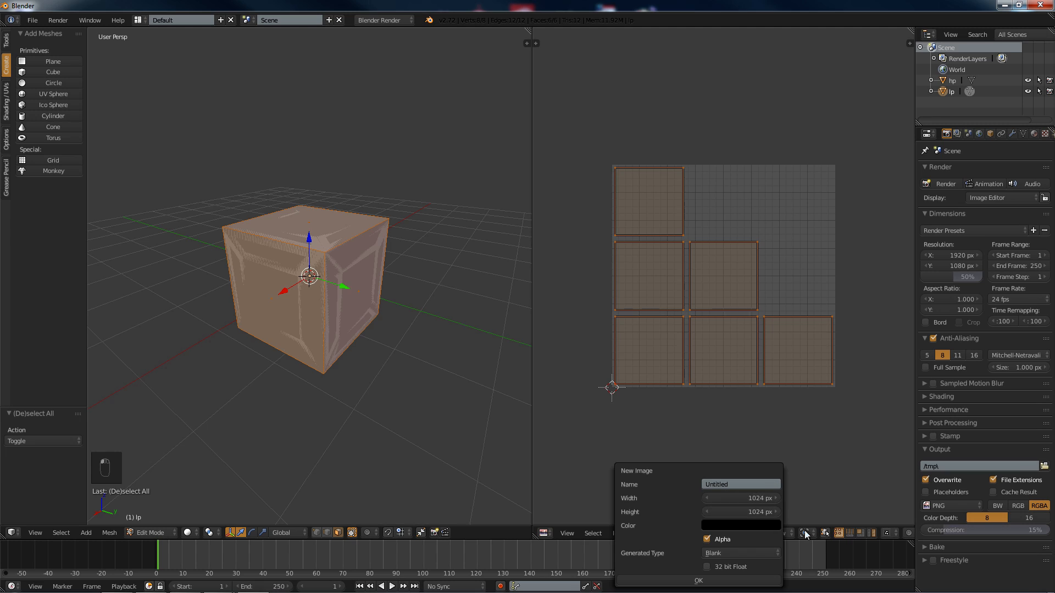
mouse_move(762, 498)
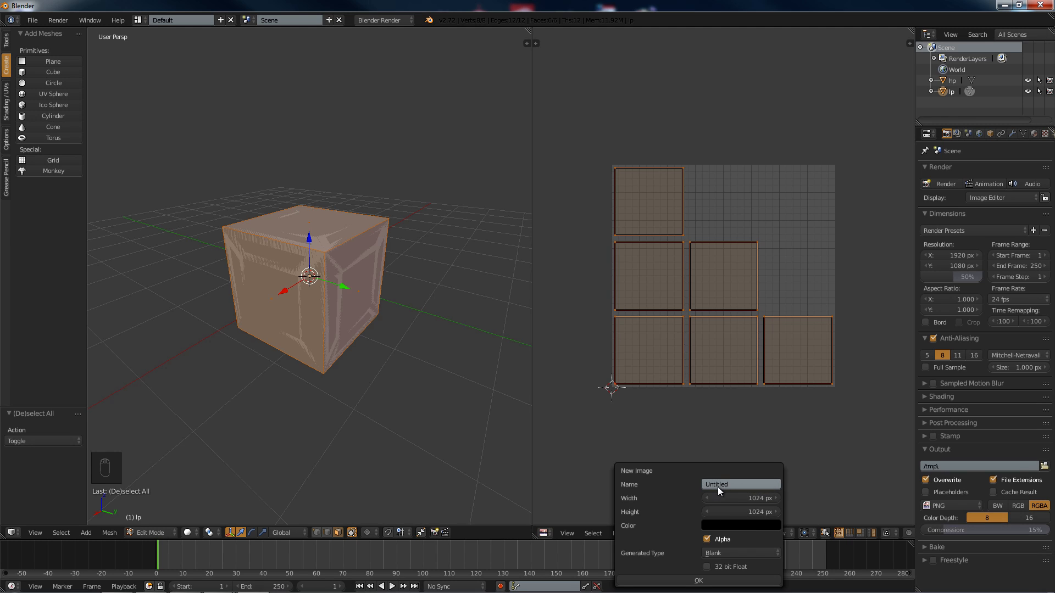
mouse_move(755, 475)
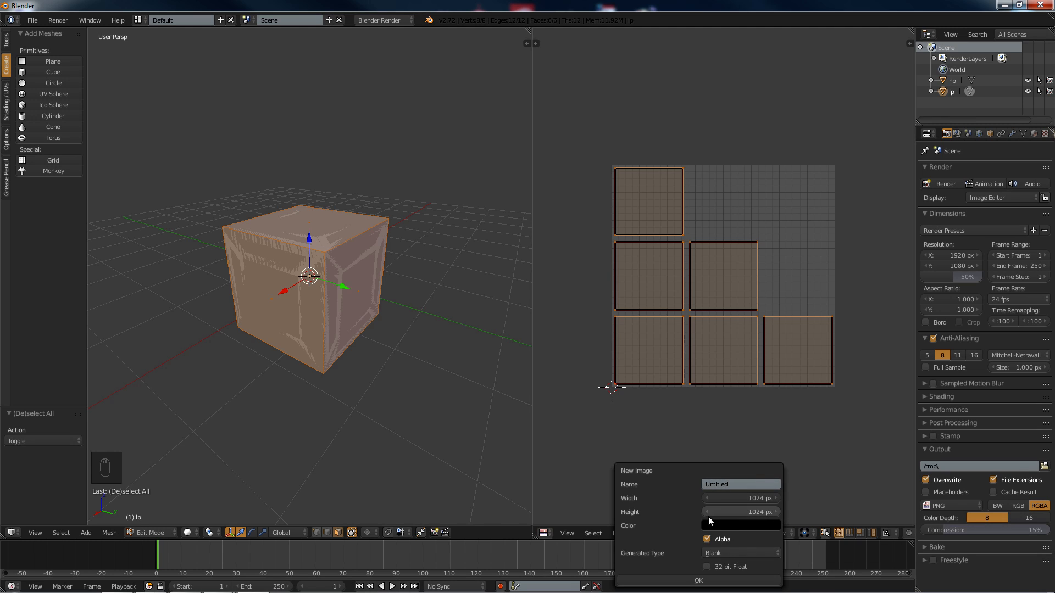
click(740, 498)
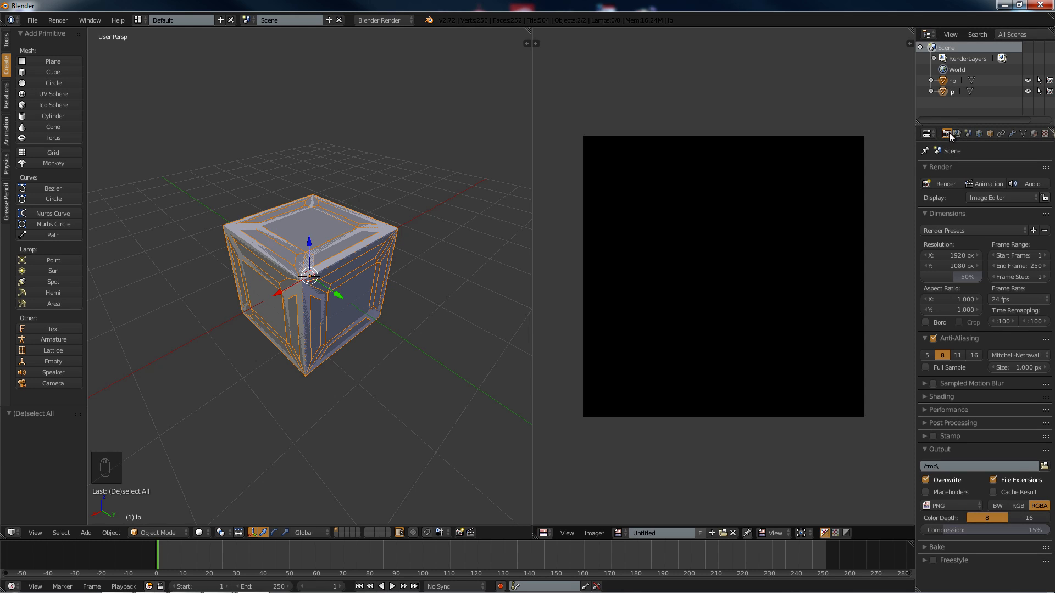
mouse_move(1042, 463)
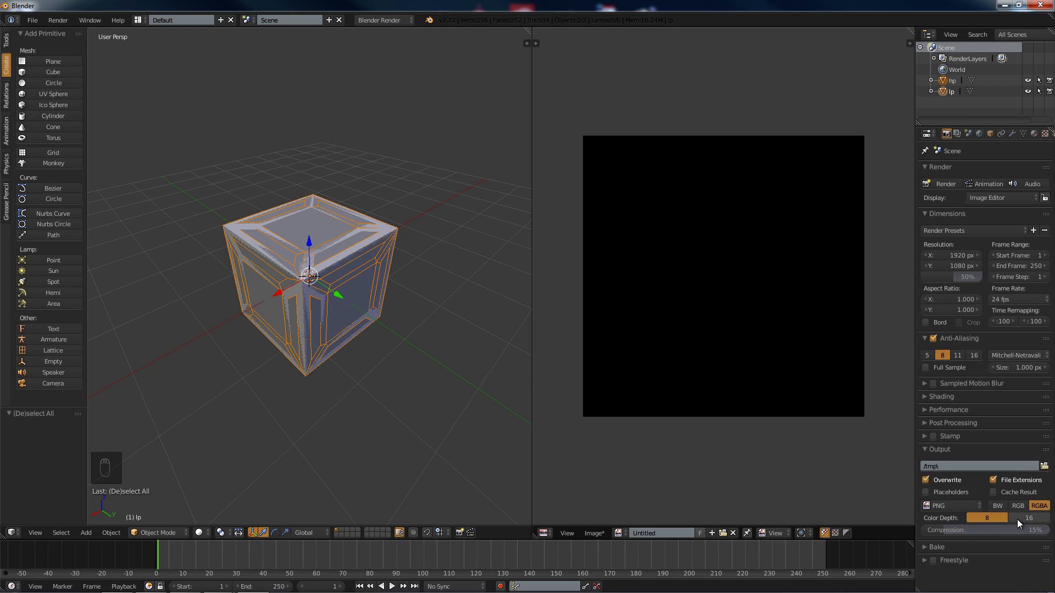
- Set the render output colour depth to 16 bit
click(1025, 518)
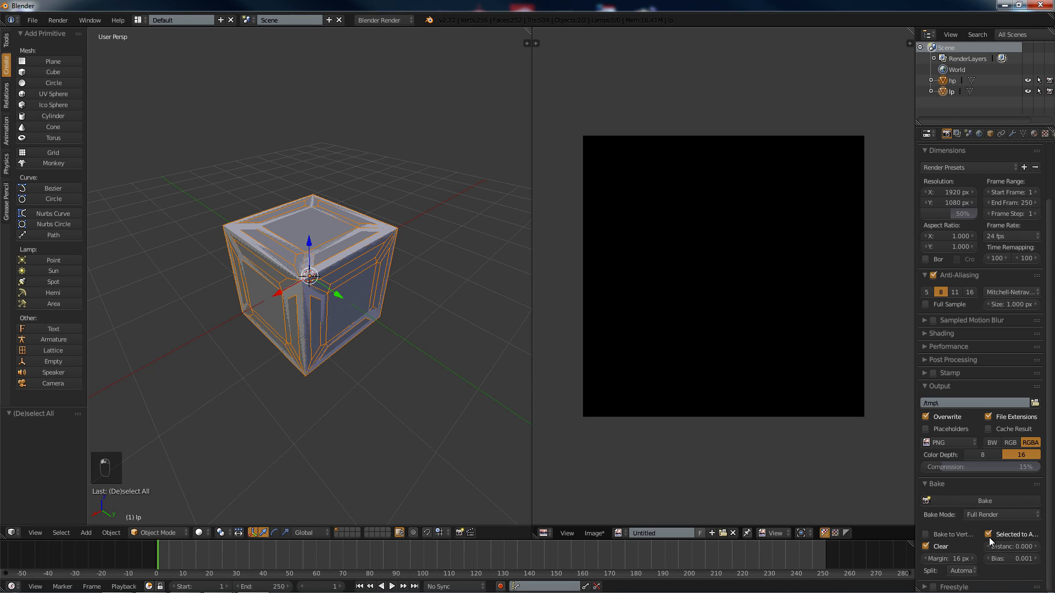
mouse_move(992, 534)
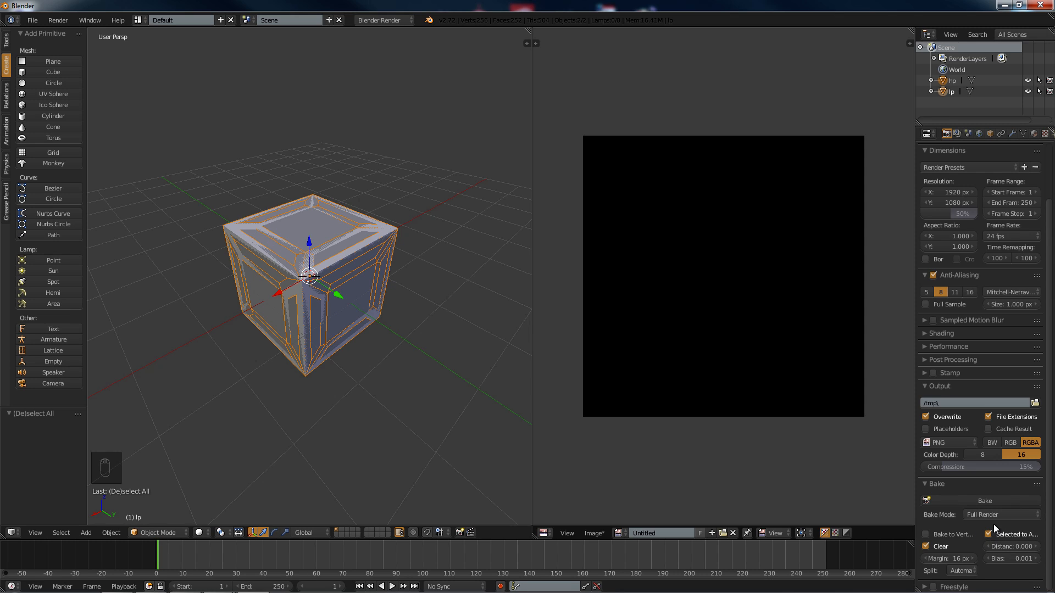
mouse_move(1001, 514)
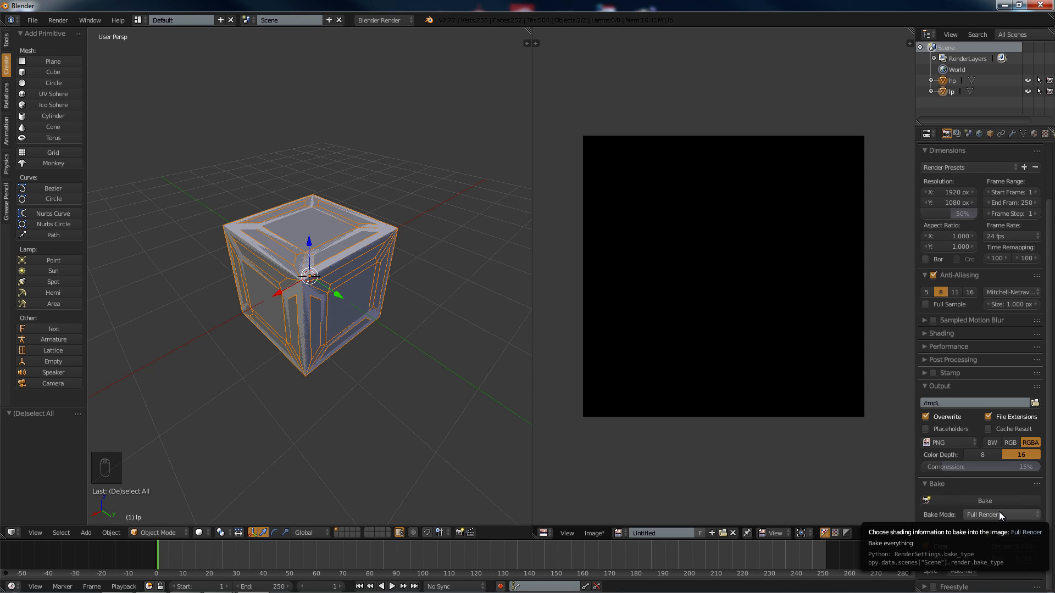
mouse_move(1001, 515)
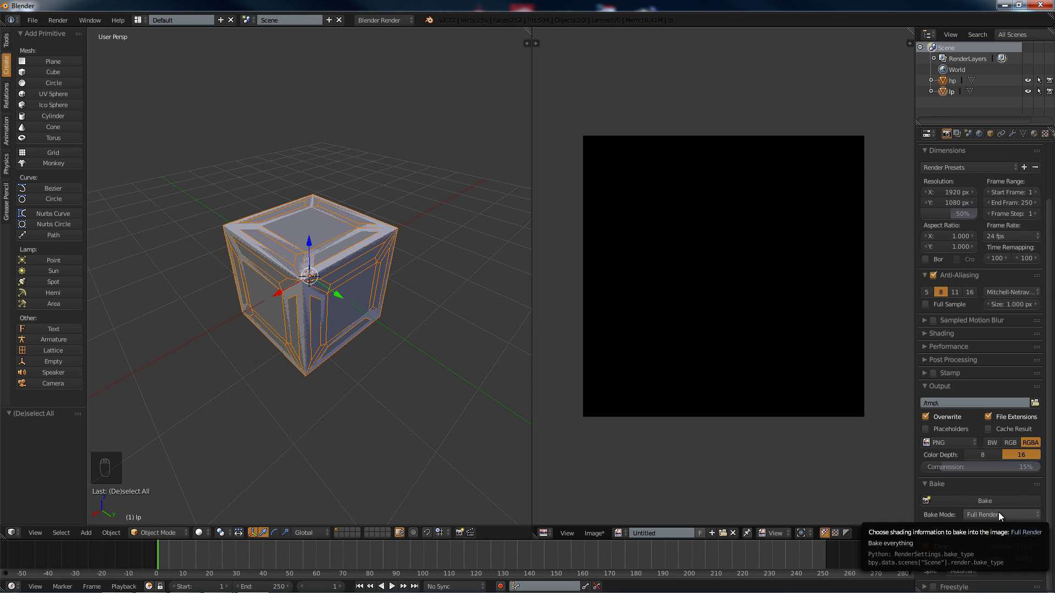
- Switch Bake Mode to Displacement and bake the crate detail into the image
click(1000, 515)
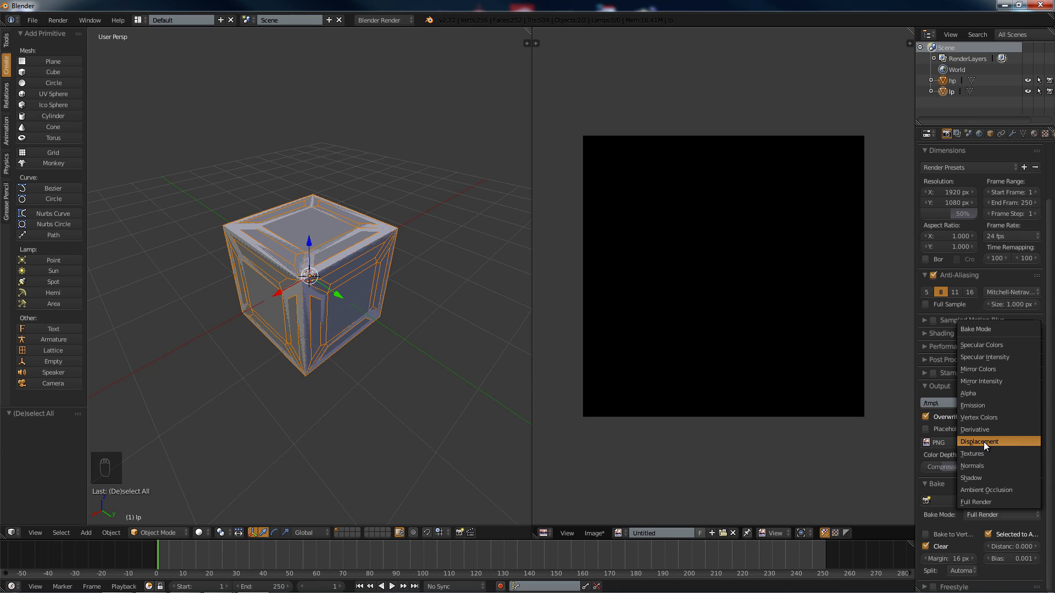
click(984, 442)
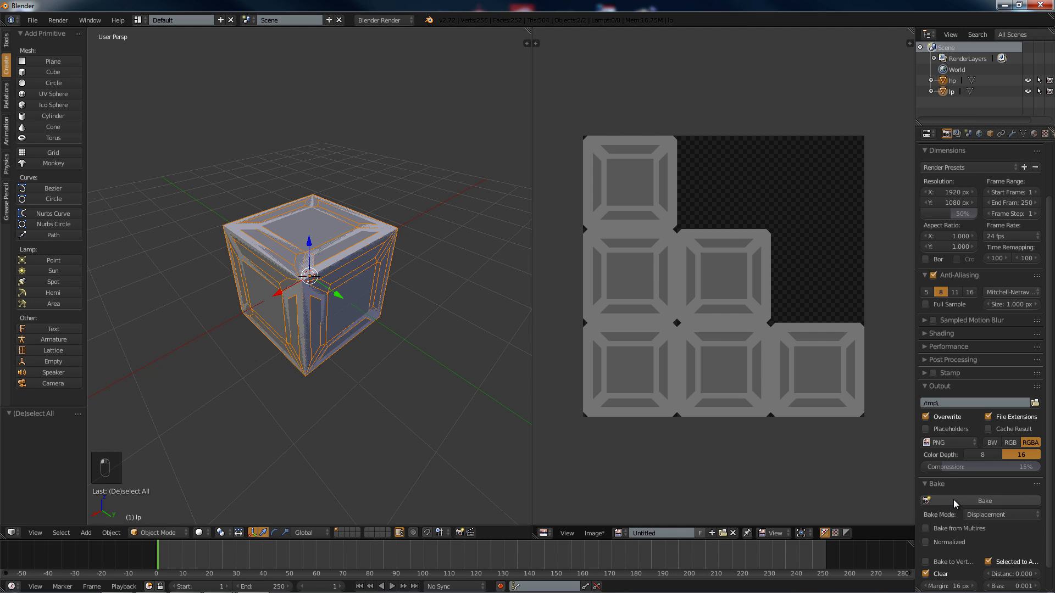
click(593, 532)
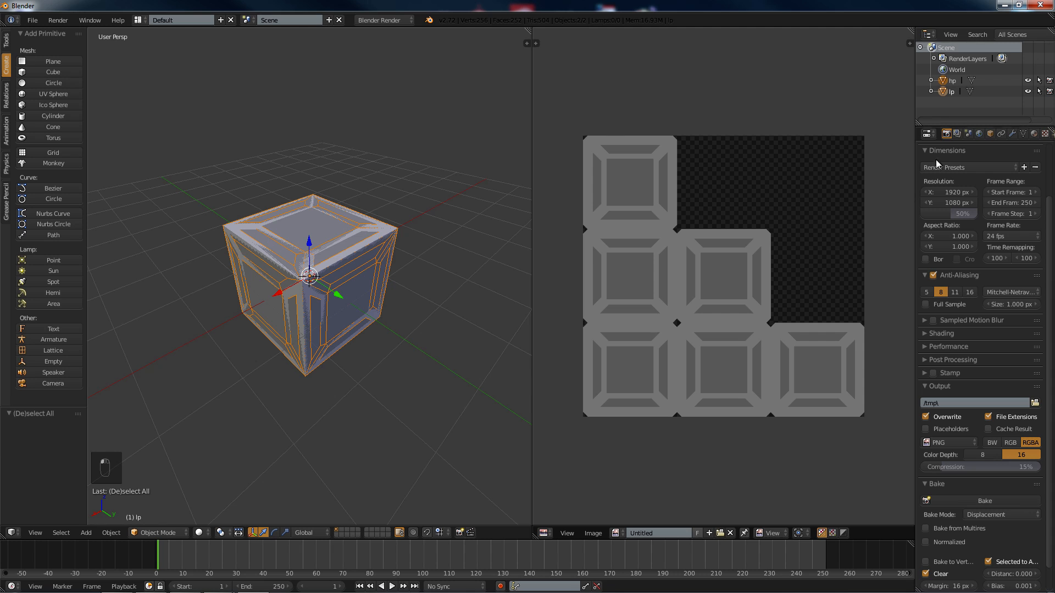
mouse_move(883, 135)
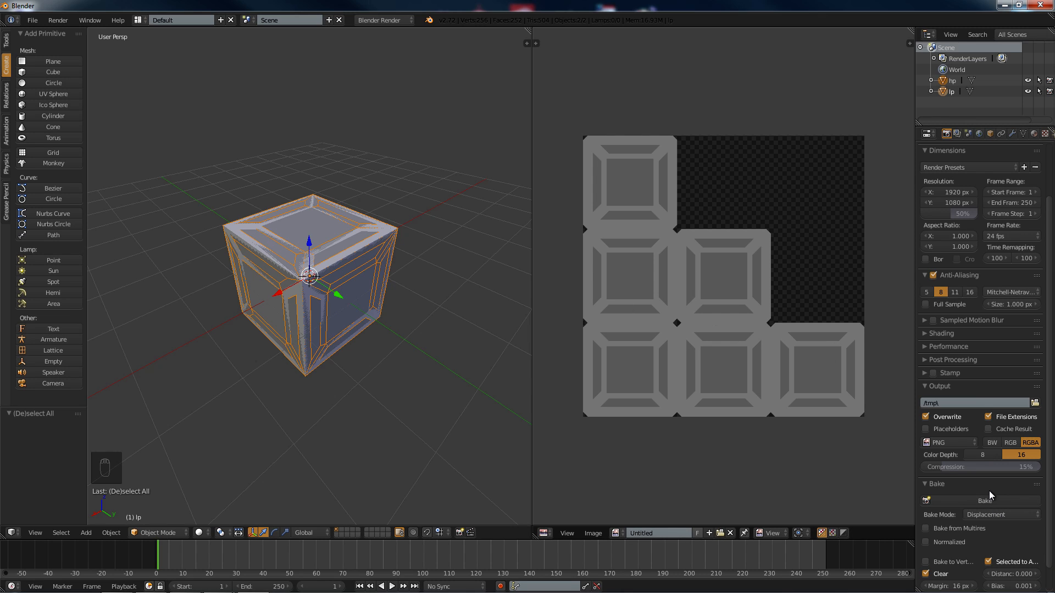
- Switch the bake type to Ambient Occlusion and rebake the crate image
click(1000, 515)
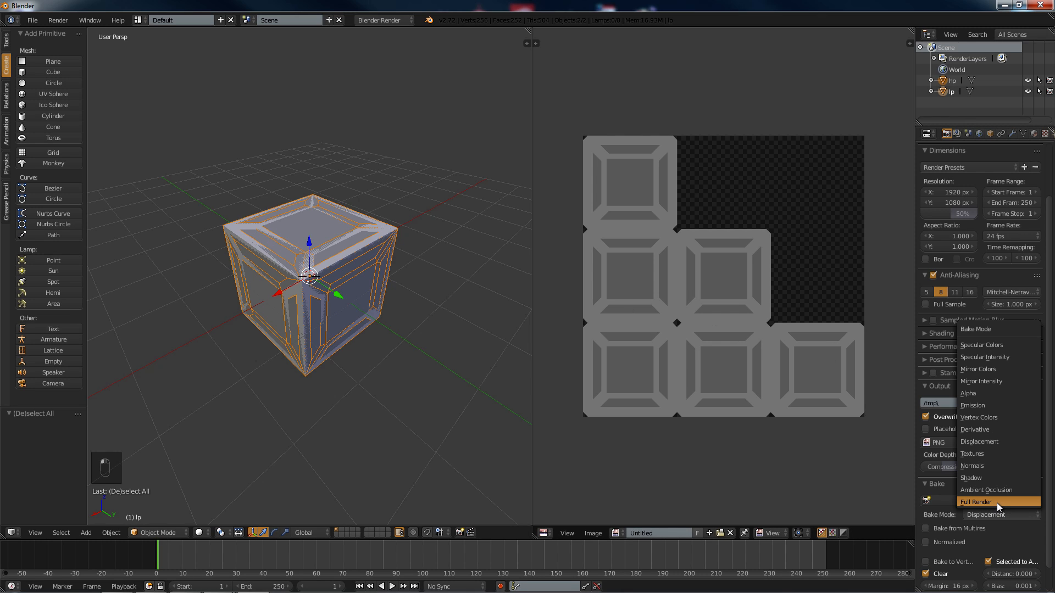
mouse_move(990, 492)
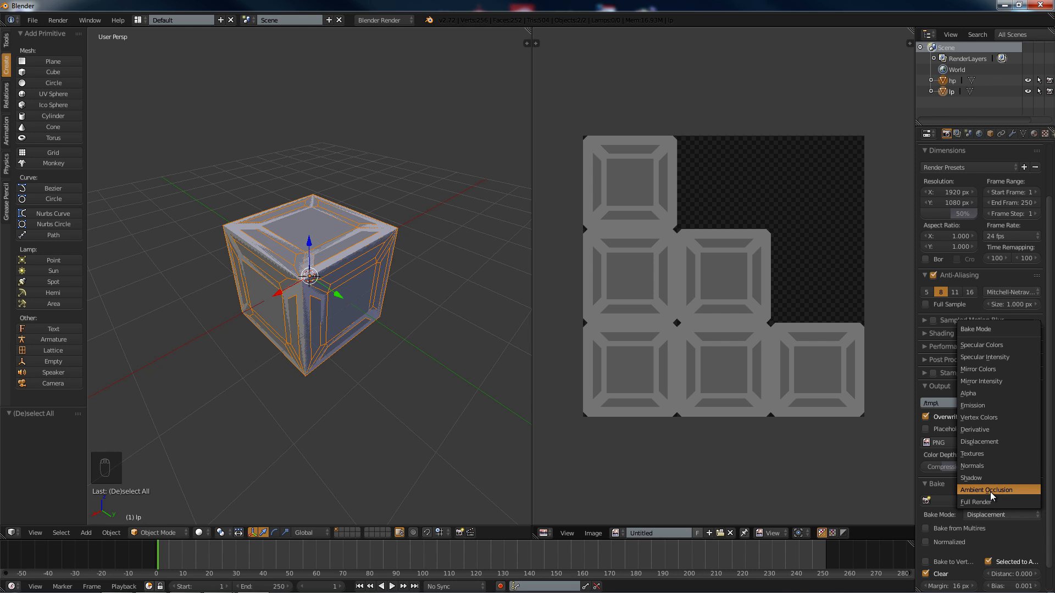
click(986, 488)
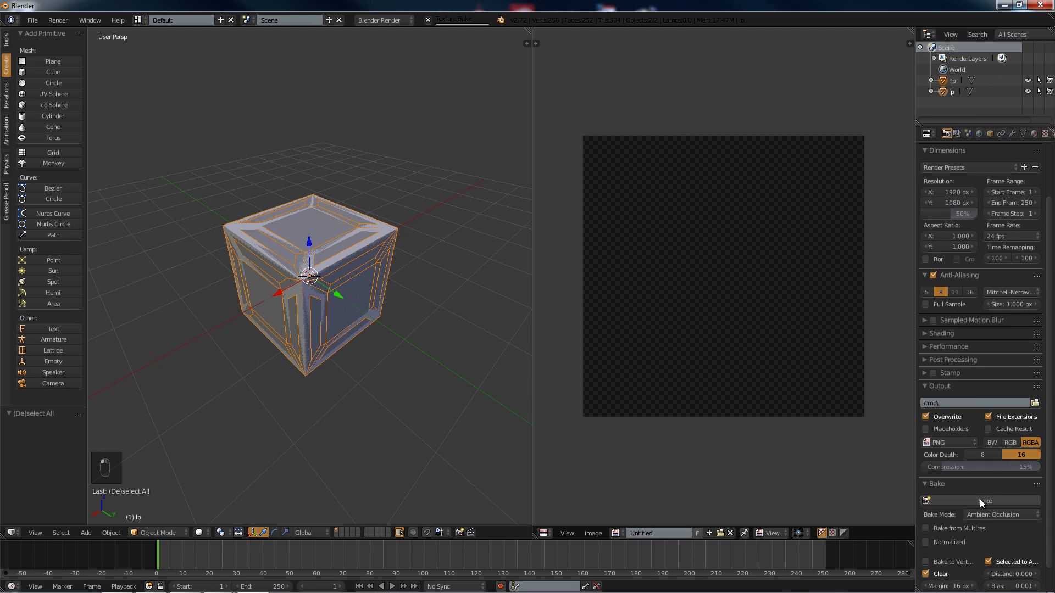
click(982, 500)
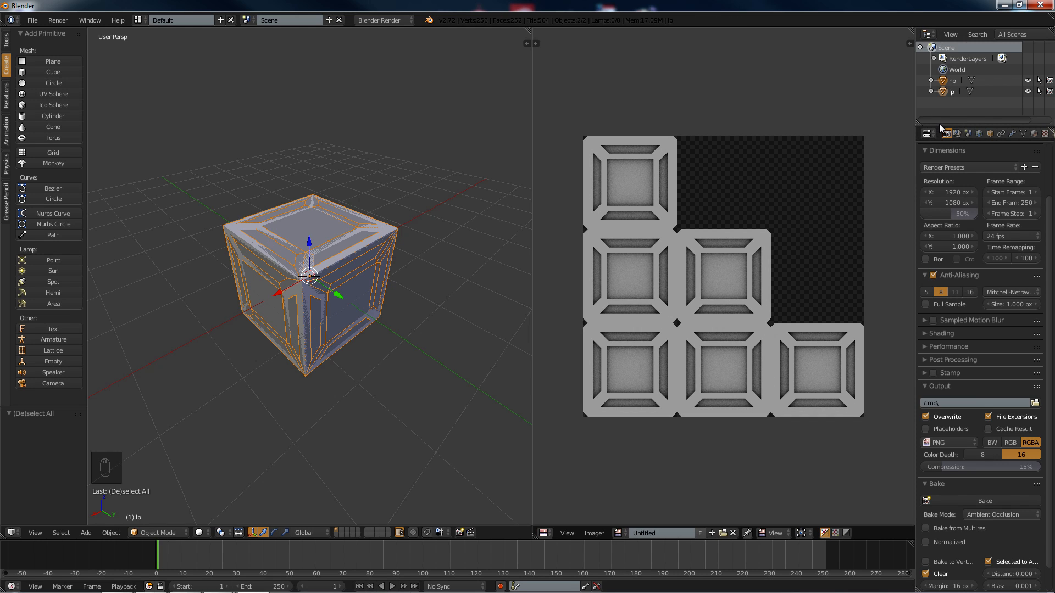
mouse_move(963, 486)
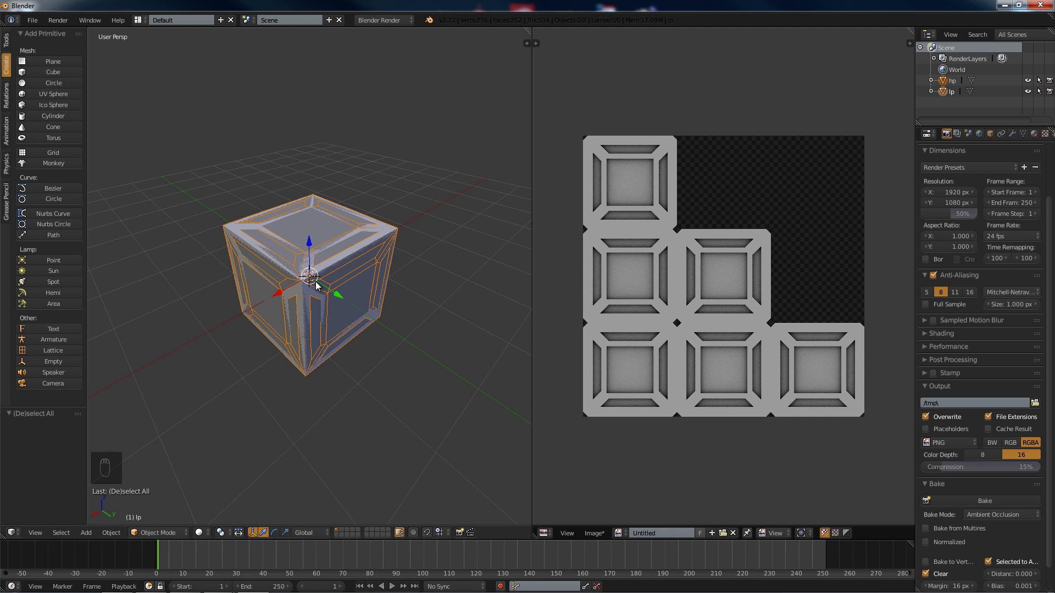
- Orbit to face the plain lp cube with hp hidden, showing lp's material settings
drag(317, 282, 420, 302)
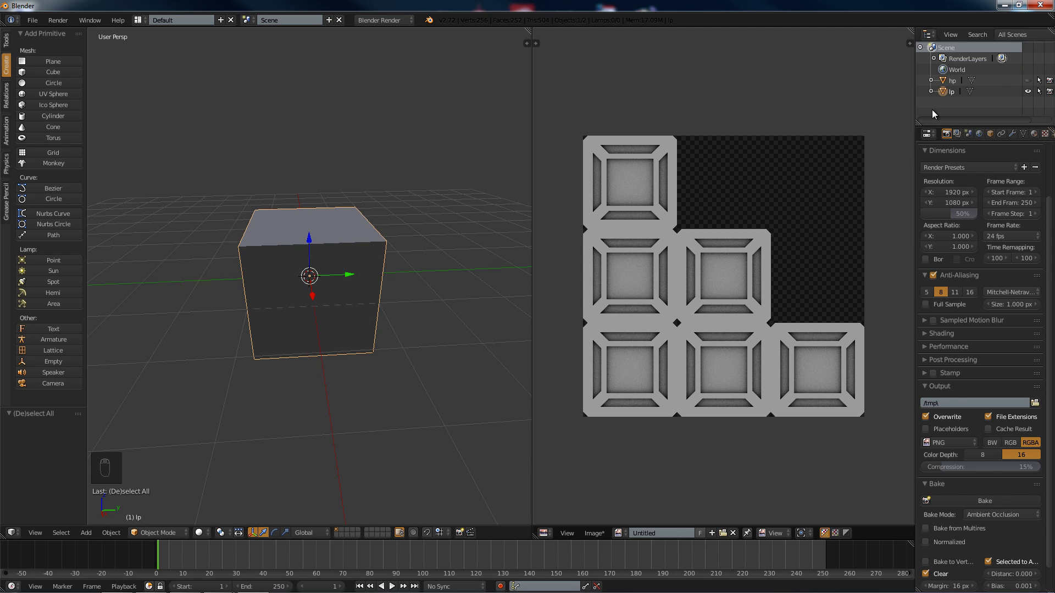
mouse_move(834, 284)
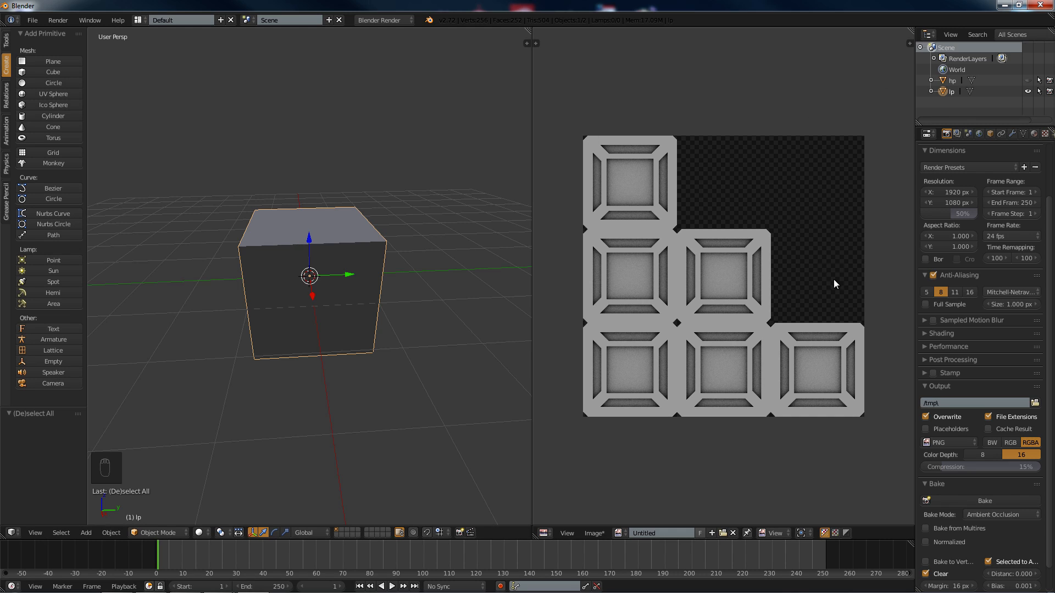
click(1034, 133)
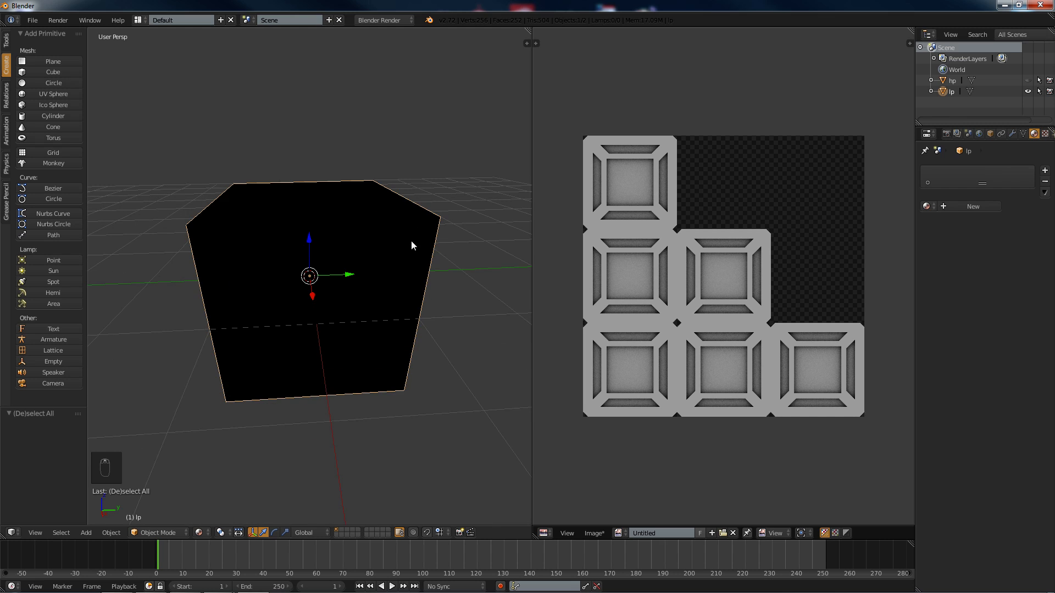
mouse_move(342, 291)
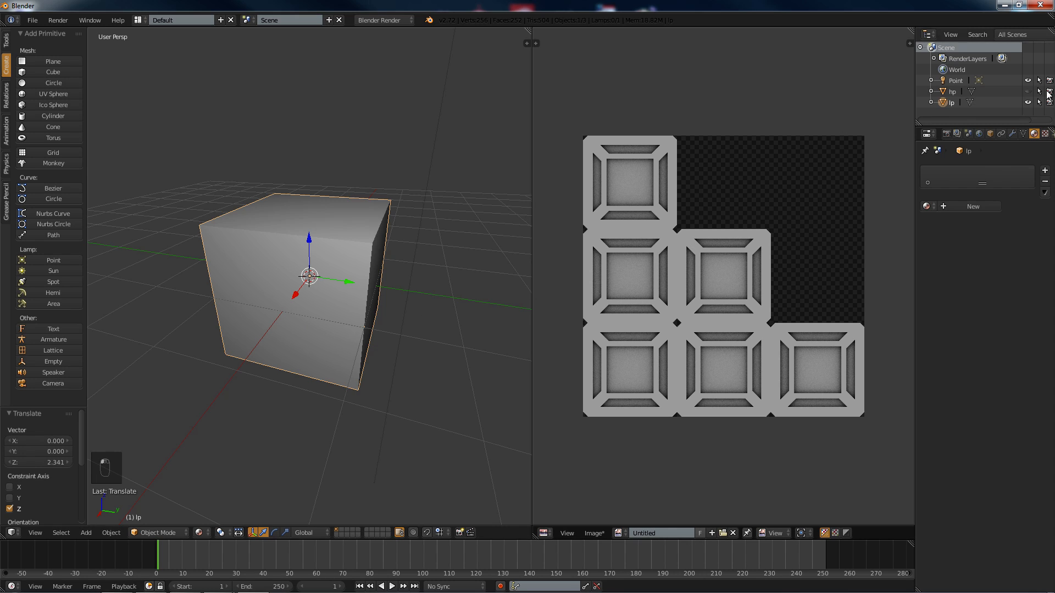
mouse_move(1045, 132)
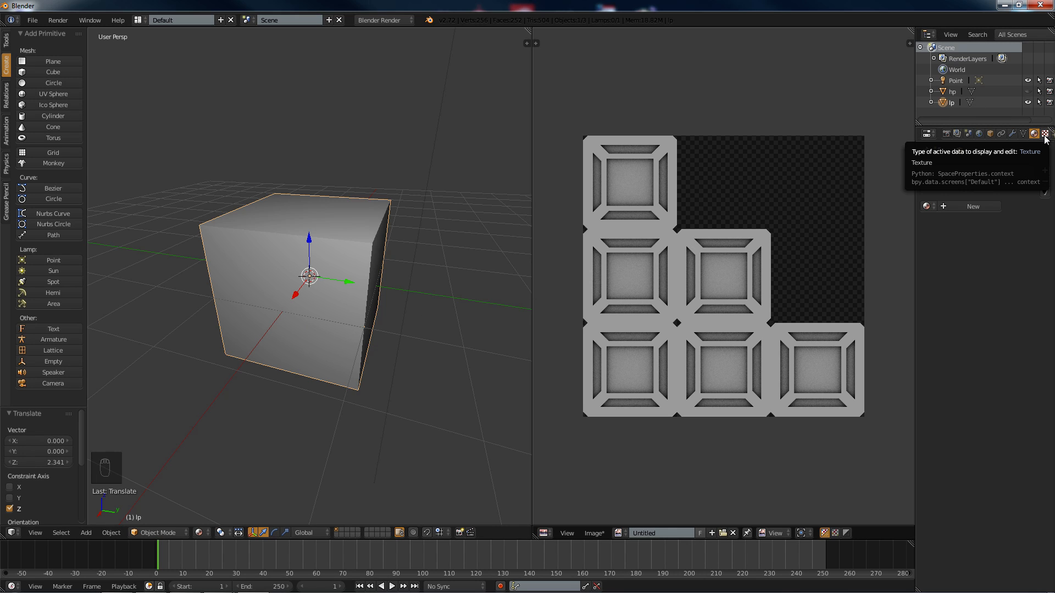
- Add a new Image or Movie texture named Texture and browse the existing images
click(1045, 133)
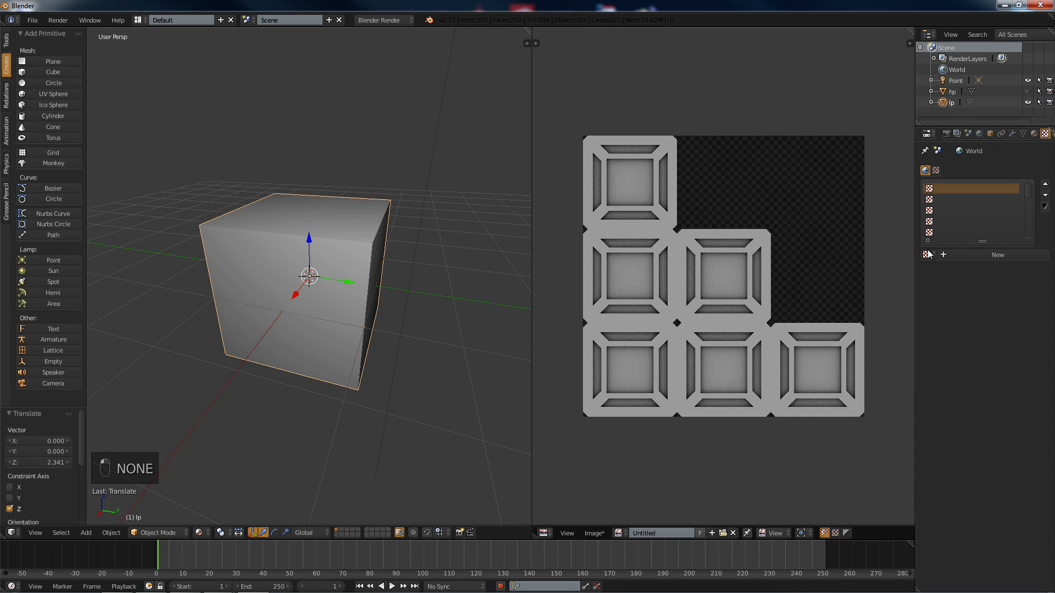
mouse_move(999, 255)
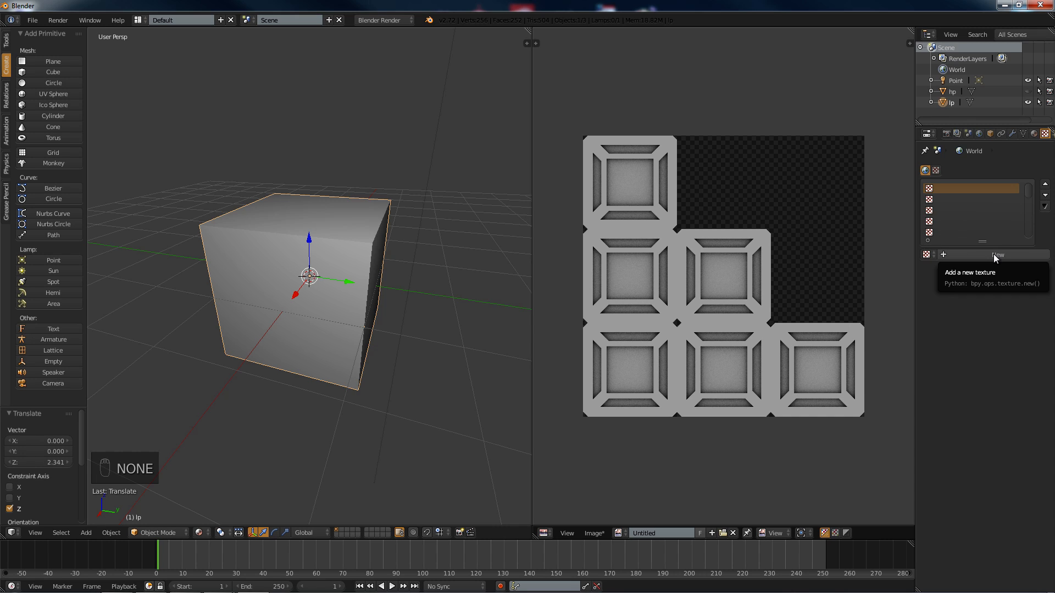
click(998, 254)
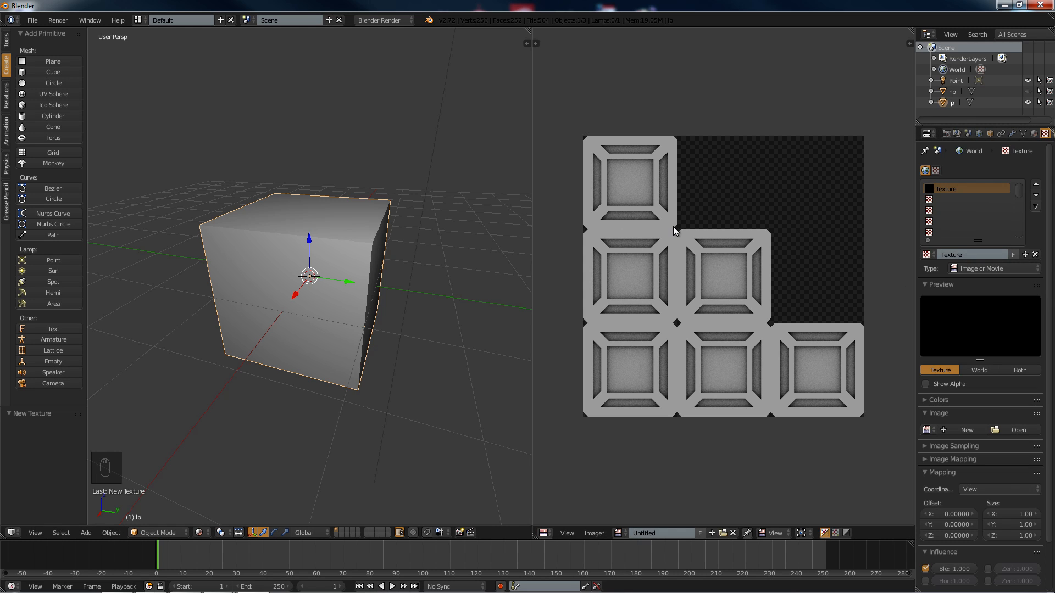
mouse_move(246, 329)
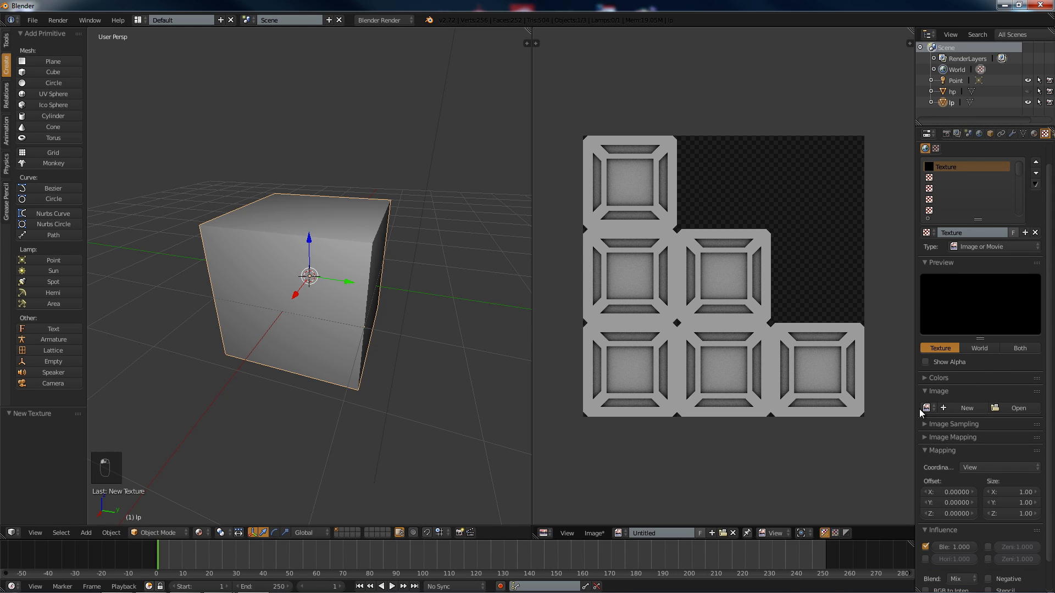
click(928, 407)
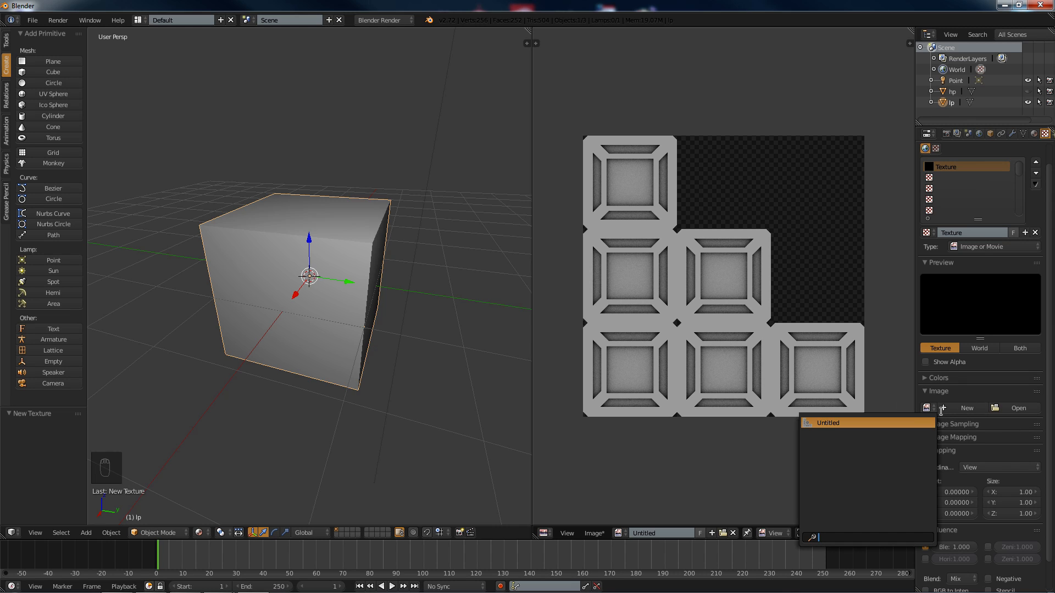
click(928, 408)
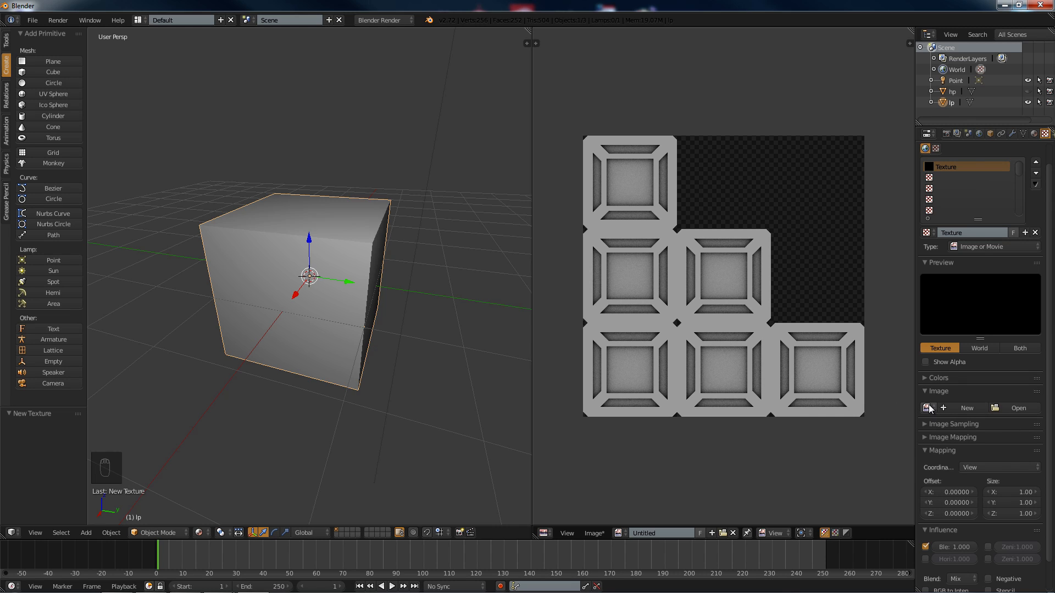
mouse_move(929, 408)
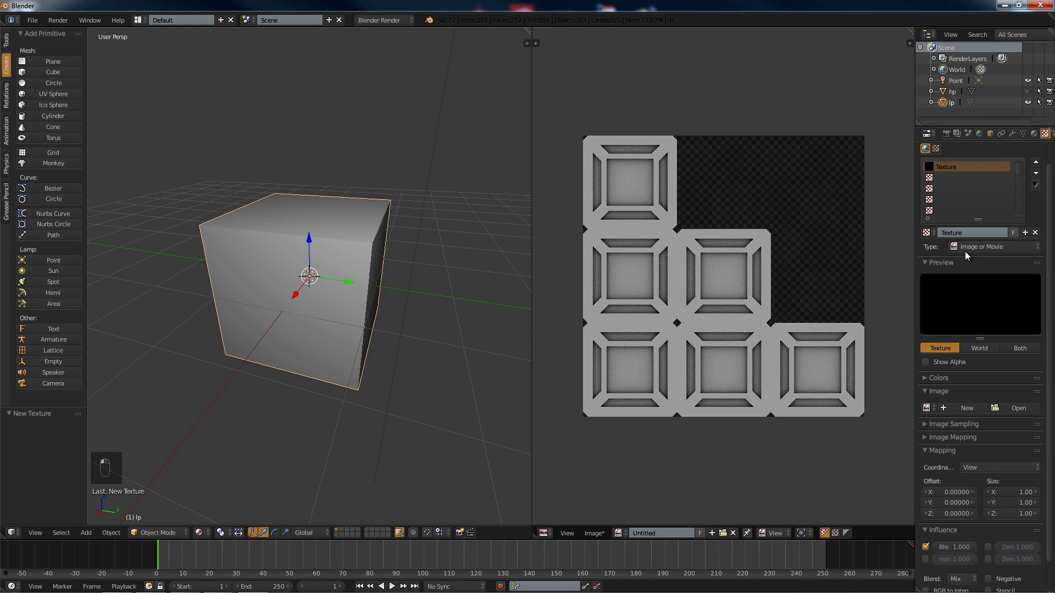
click(992, 247)
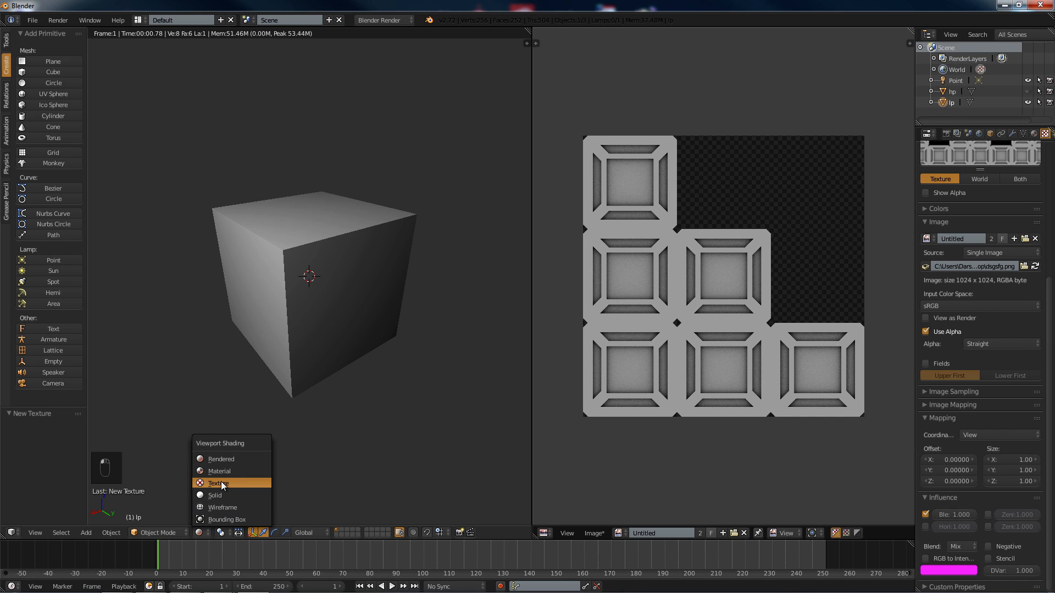
- Set the viewport shading to Texture so the cube displays its image texture
click(218, 482)
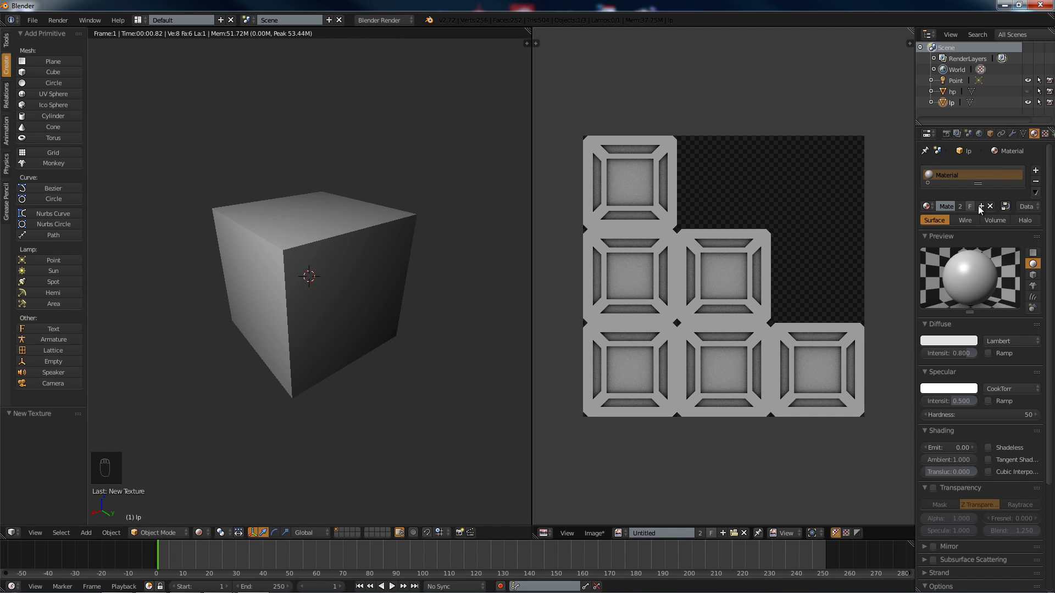
- Create a new material for the lp cube and preview it in Rendered shading
click(222, 532)
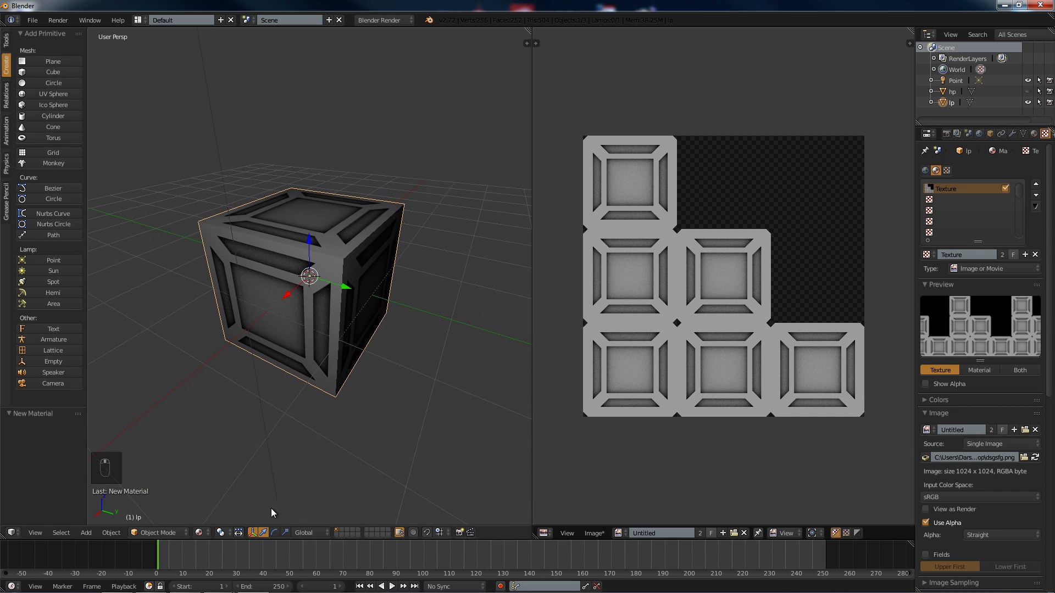
click(219, 532)
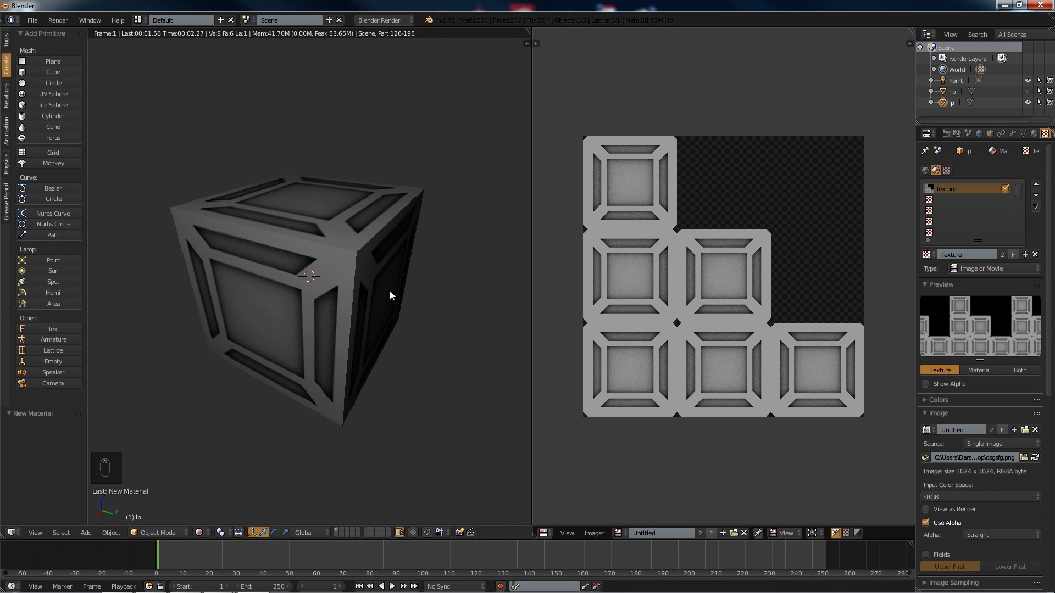
- Save the baked crate image via Save As Image to the Desktop as 545151g.png
click(593, 533)
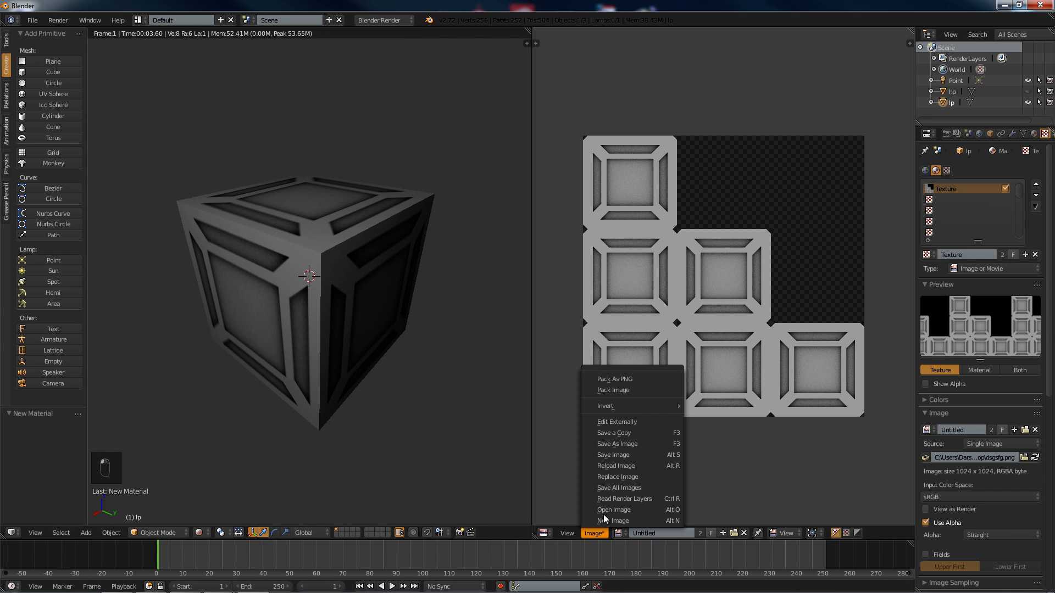
click(616, 444)
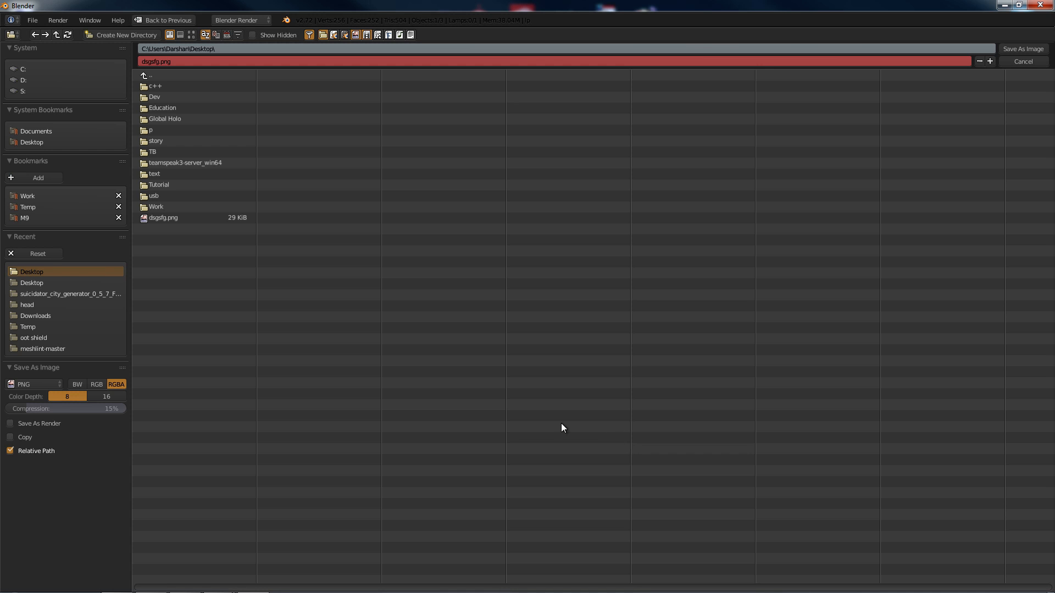
click(159, 61)
text(545151)
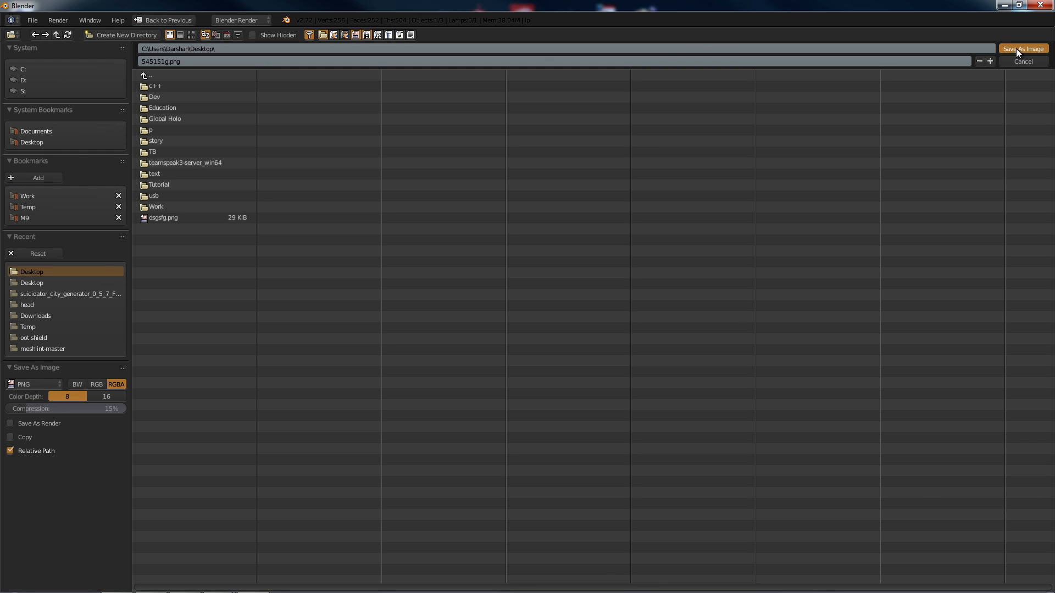
click(1022, 48)
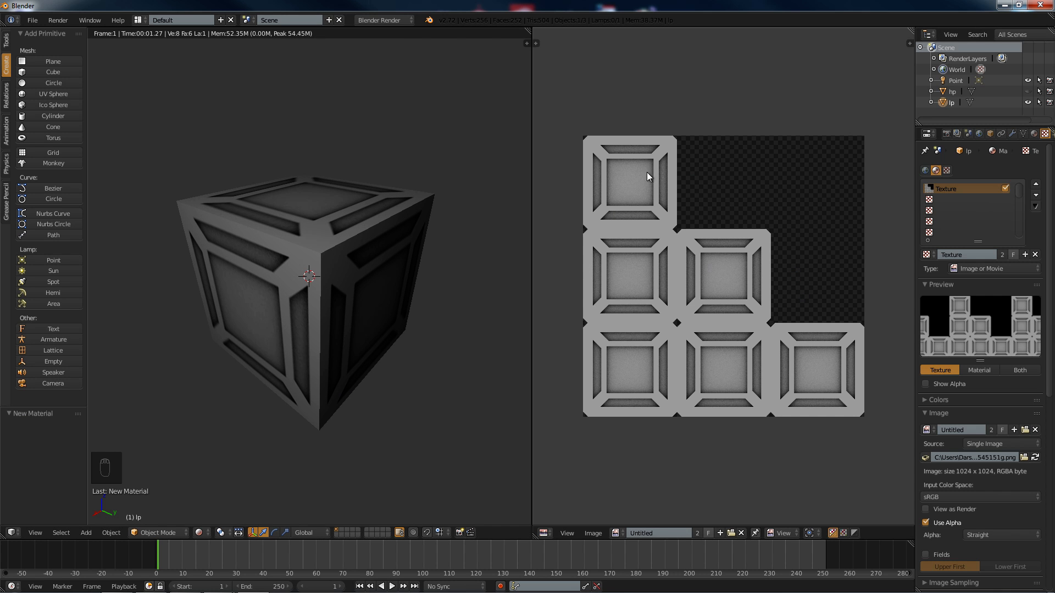
mouse_move(591, 399)
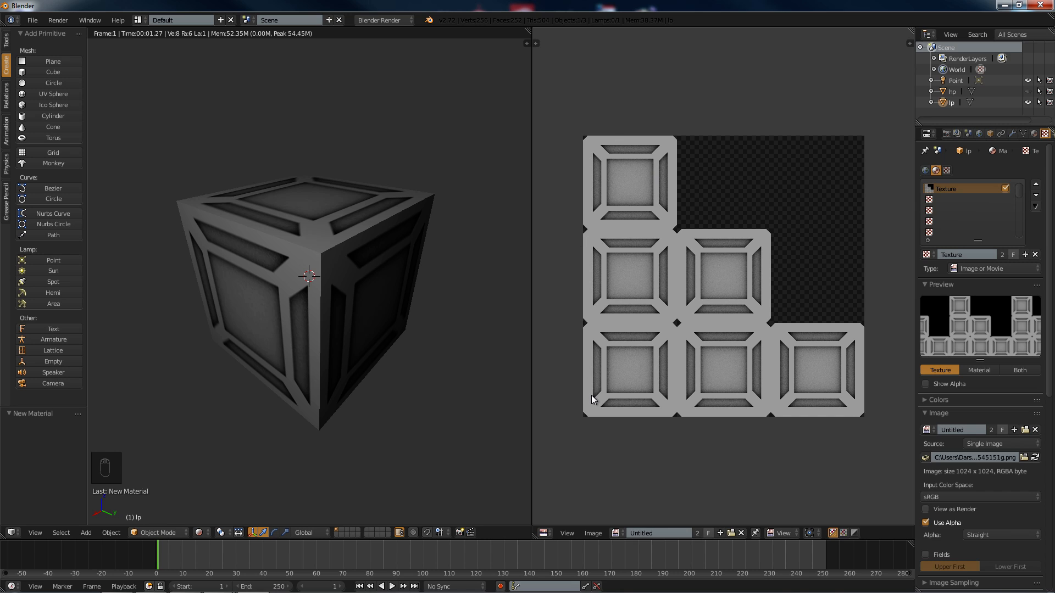
mouse_move(348, 274)
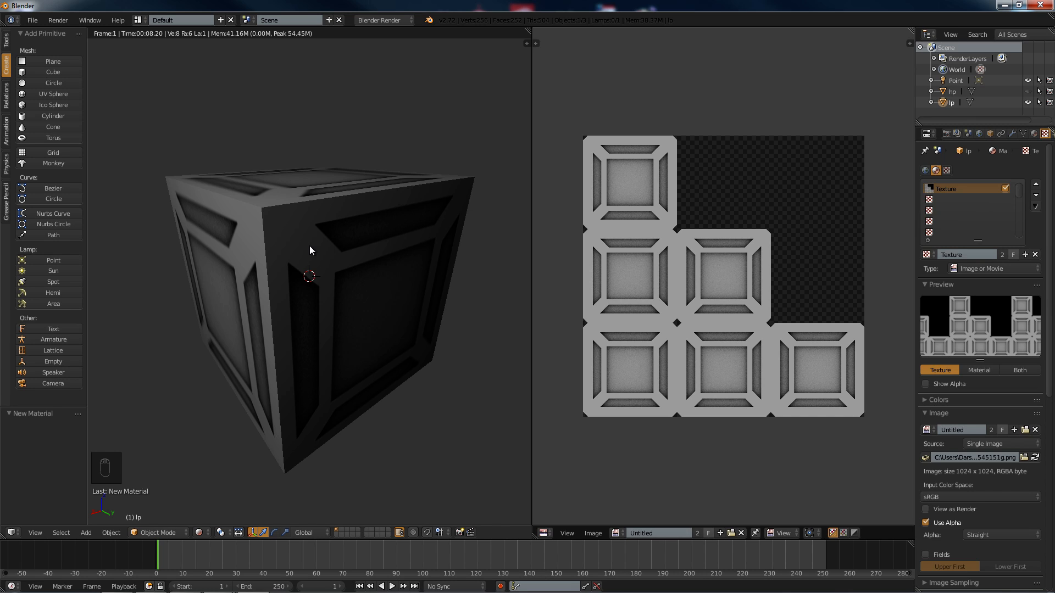
mouse_move(303, 332)
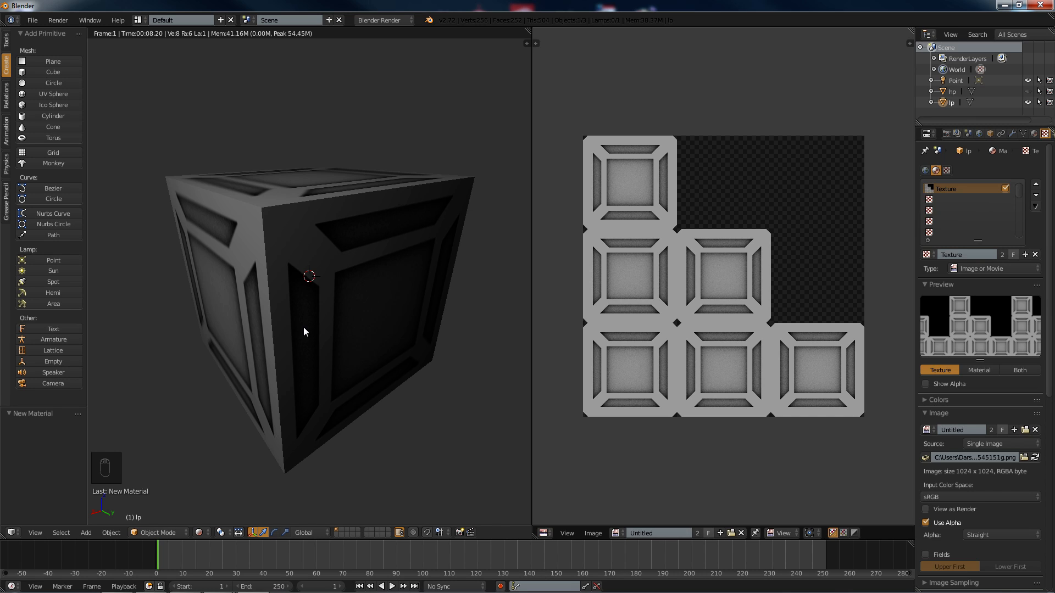
mouse_move(338, 346)
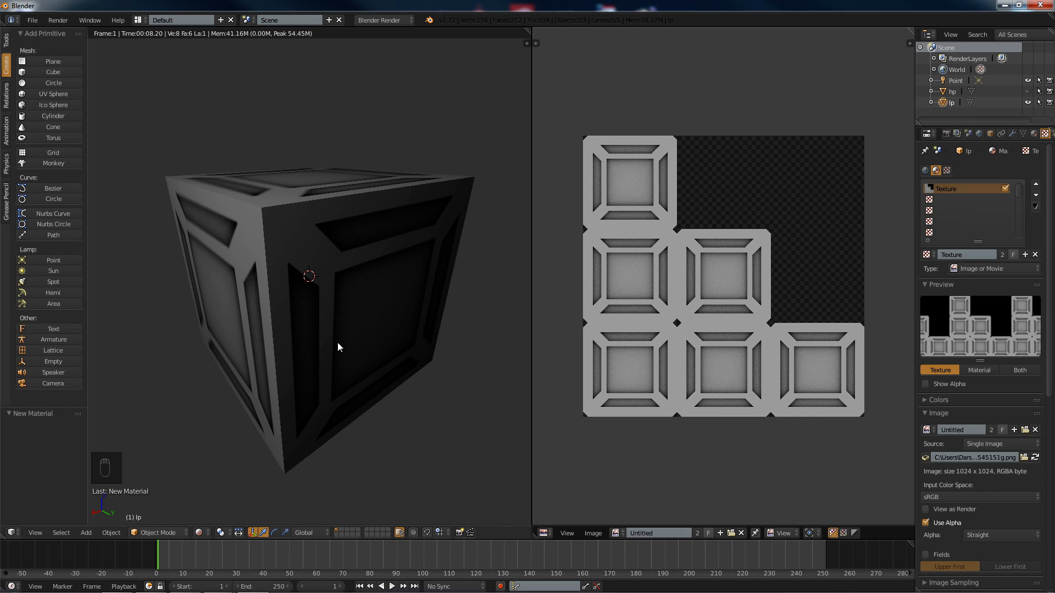
mouse_move(658, 144)
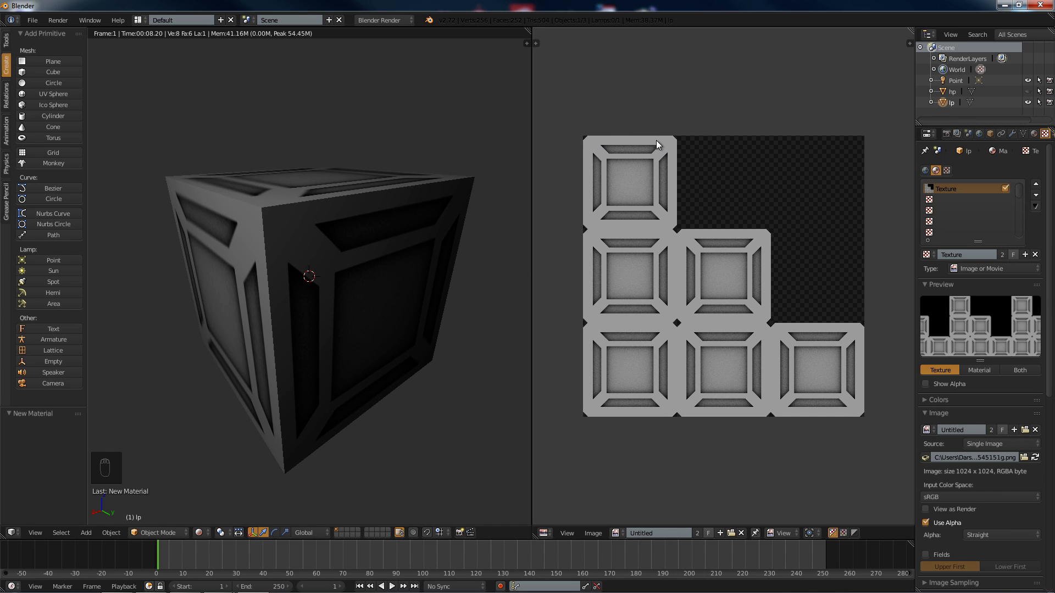
mouse_move(685, 153)
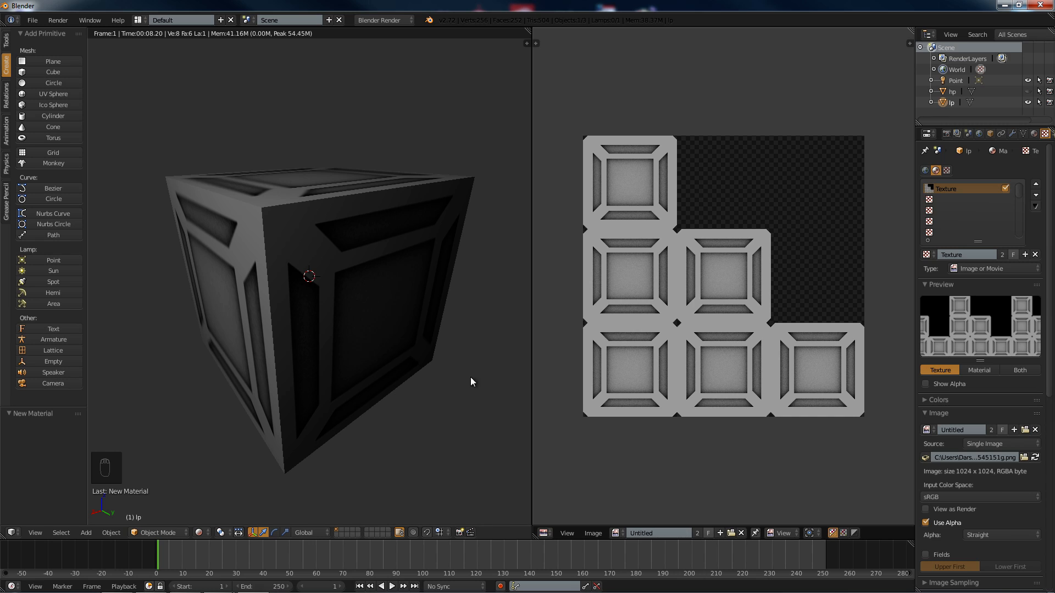
mouse_move(624, 189)
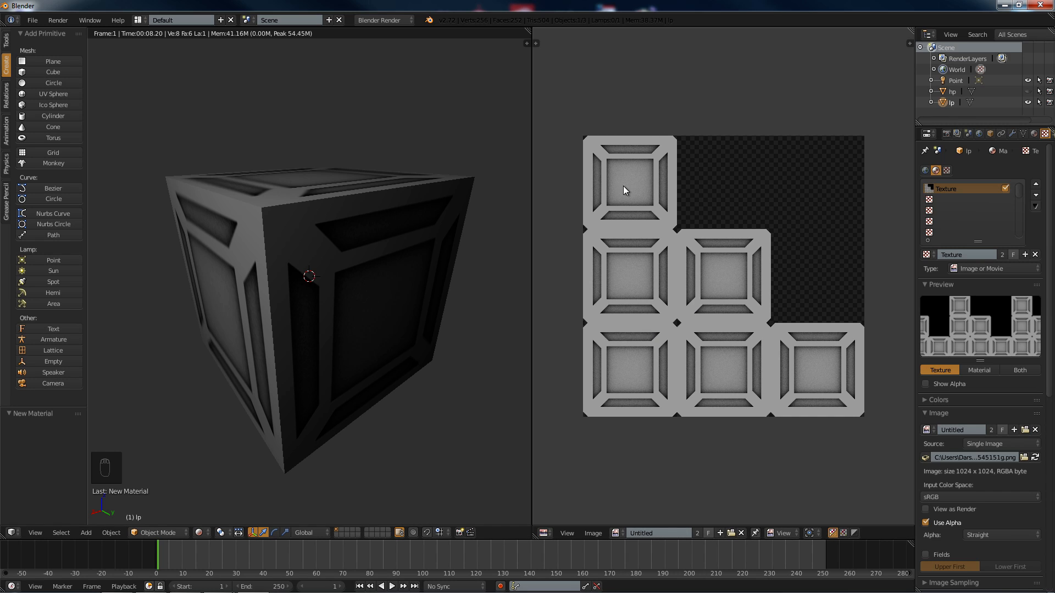
mouse_move(701, 376)
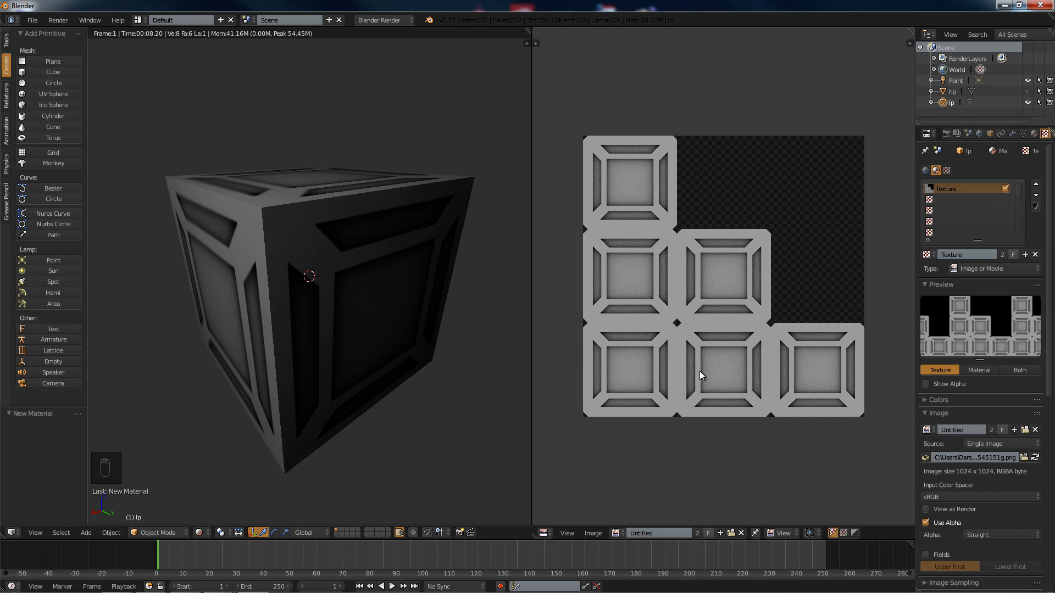
mouse_move(632, 133)
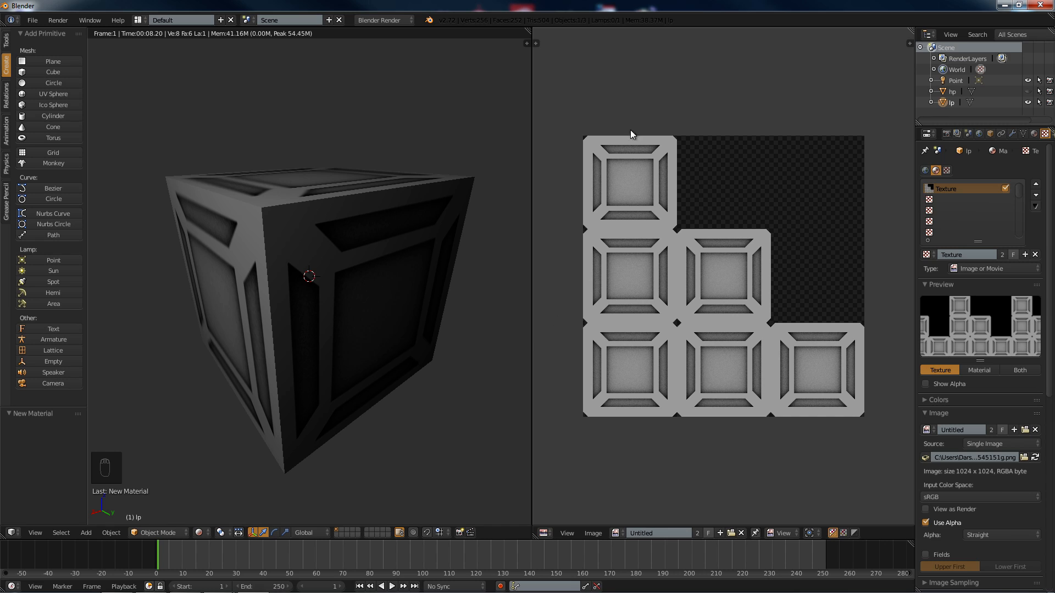
mouse_move(617, 205)
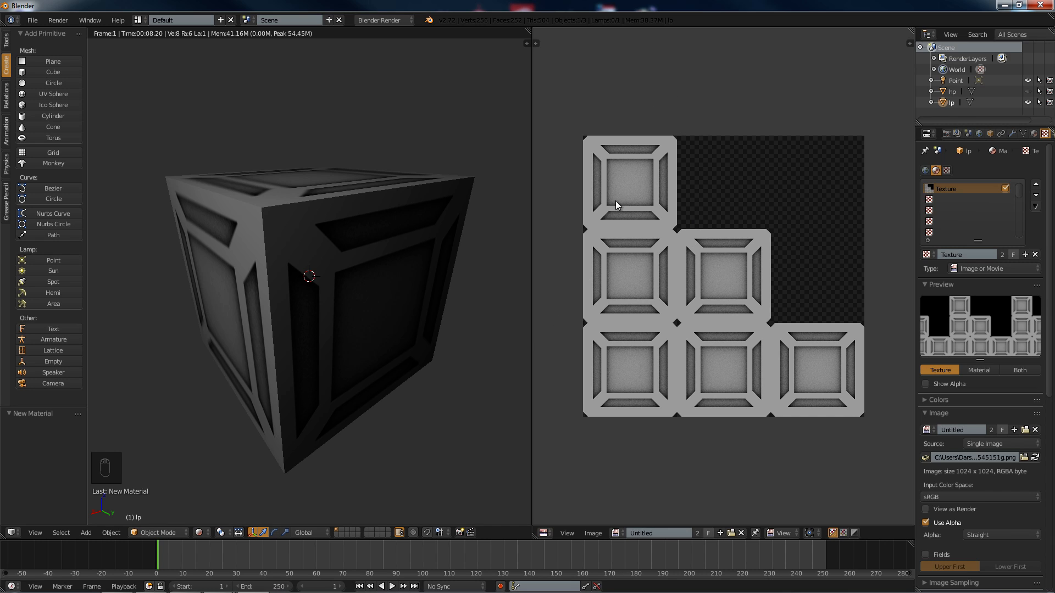
mouse_move(629, 293)
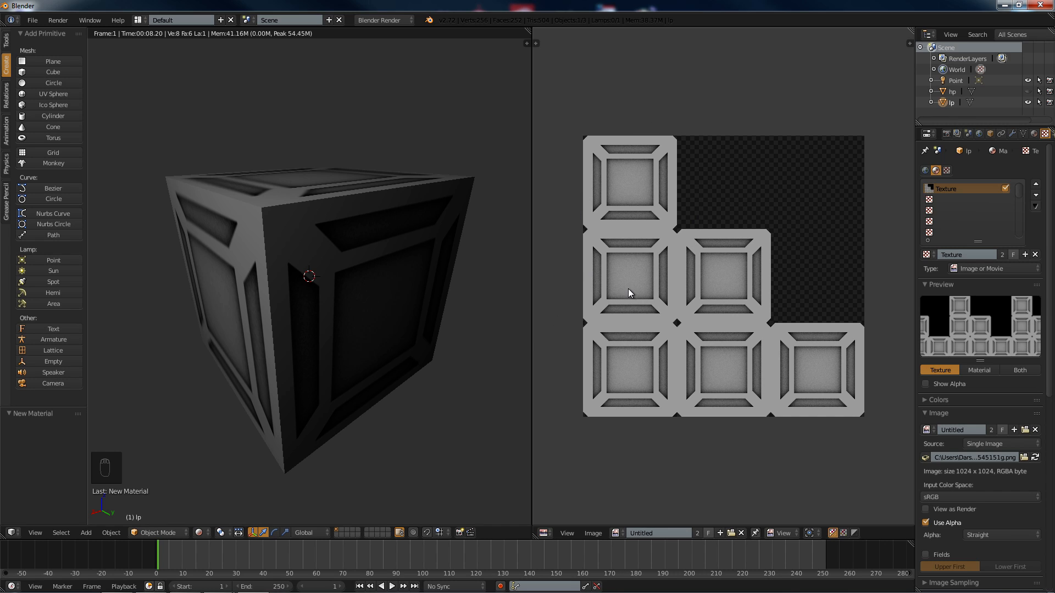
mouse_move(631, 269)
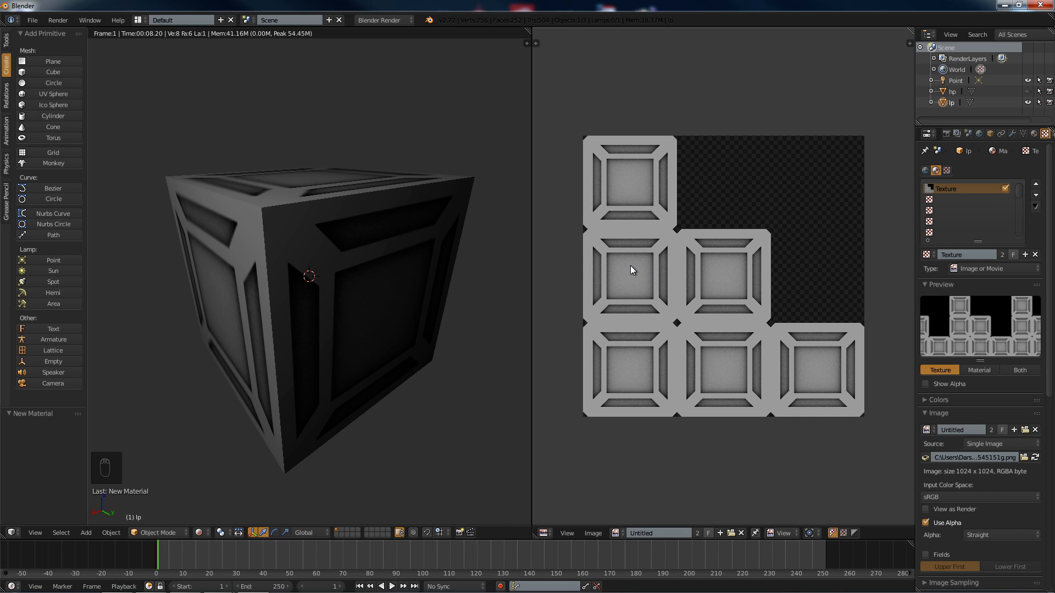
mouse_move(290, 308)
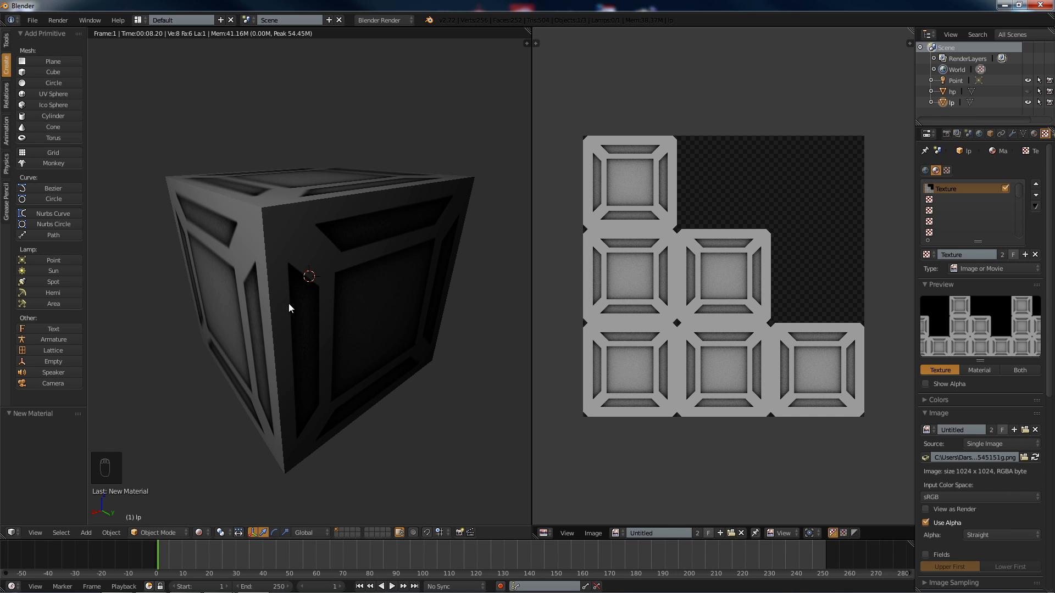